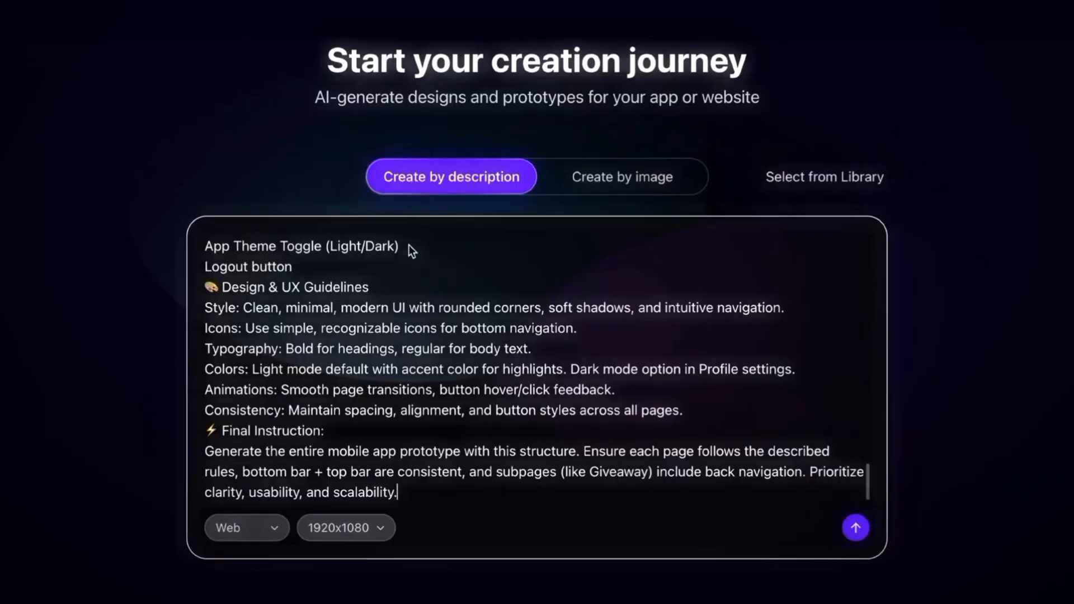
Generate the app from the written prompt and view its Home, Login and Assets pages
{"action": "left_click", "coordinate": [856, 527]}
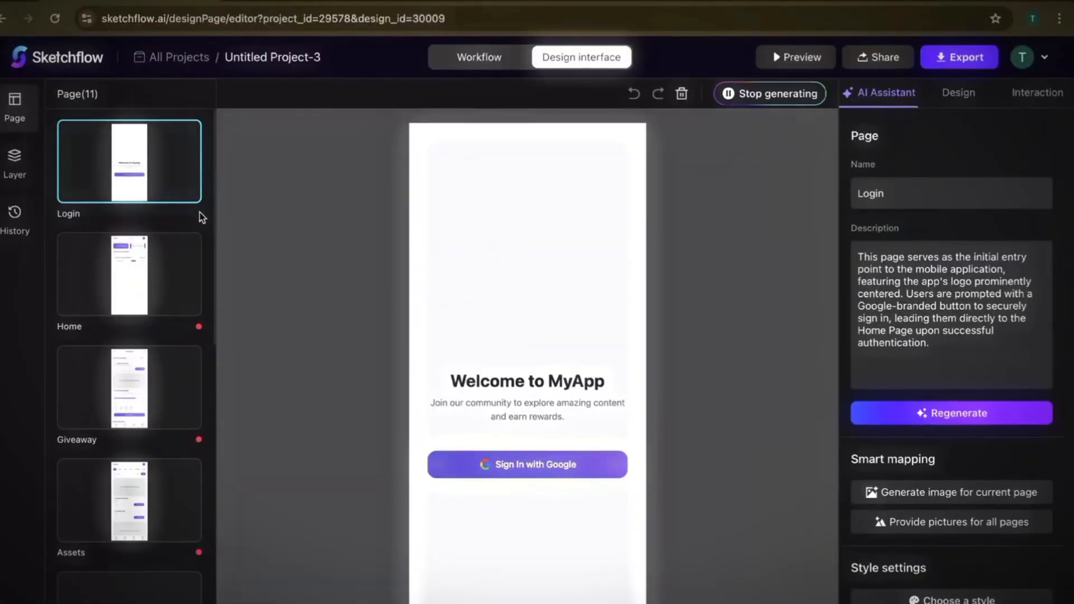
{"action": "left_click", "coordinate": [128, 274]}
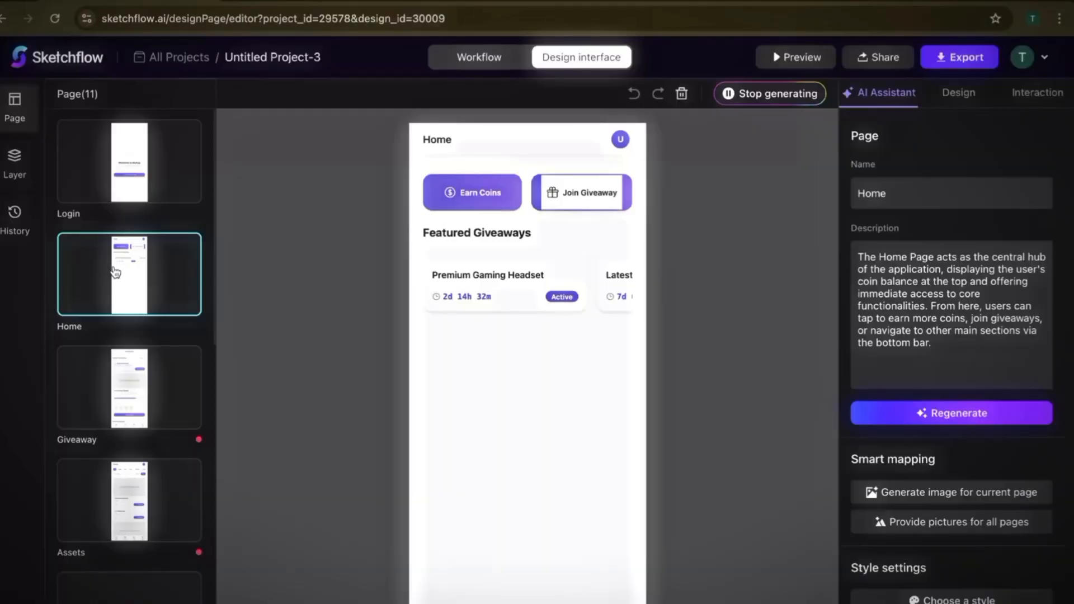
{"action": "left_click", "coordinate": [479, 57]}
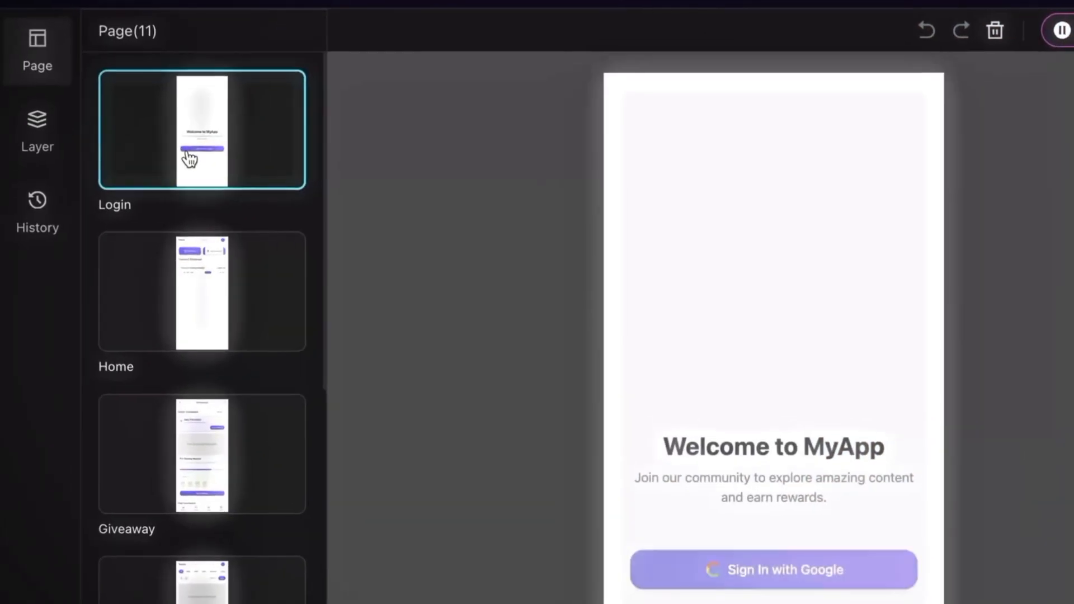
{"action": "left_click", "coordinate": [203, 291]}
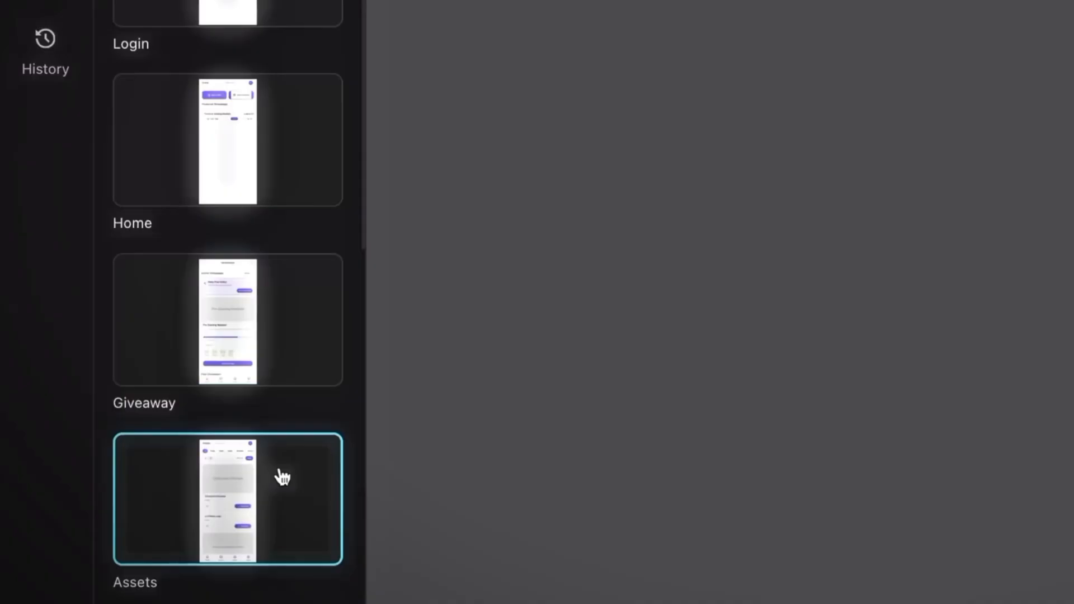
{"action": "left_click", "coordinate": [227, 498]}
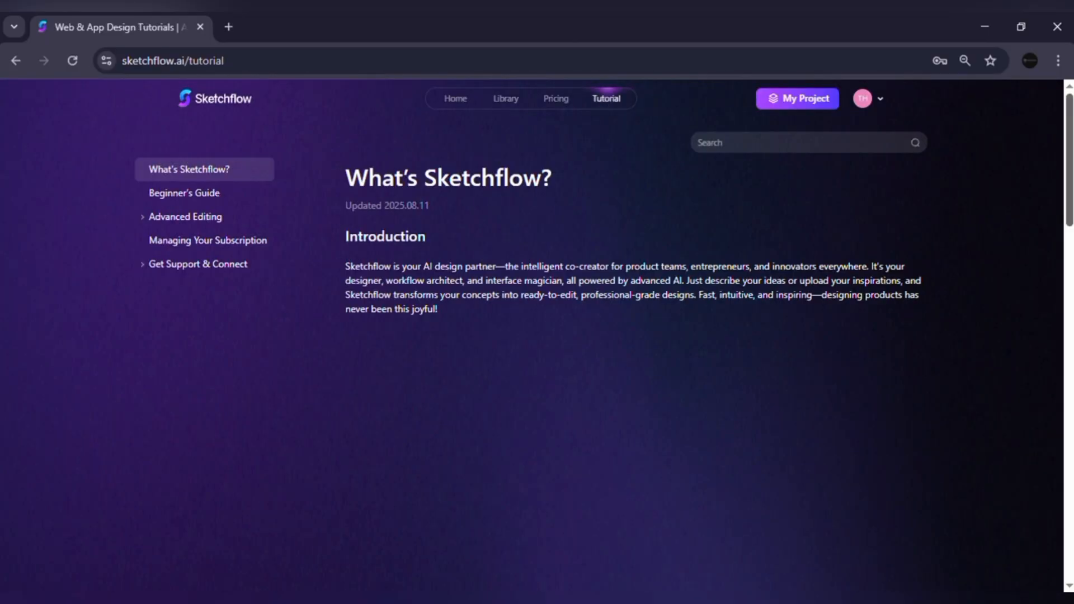
{"action": "scroll", "scroll_direction": "down", "scroll_amount": 3}
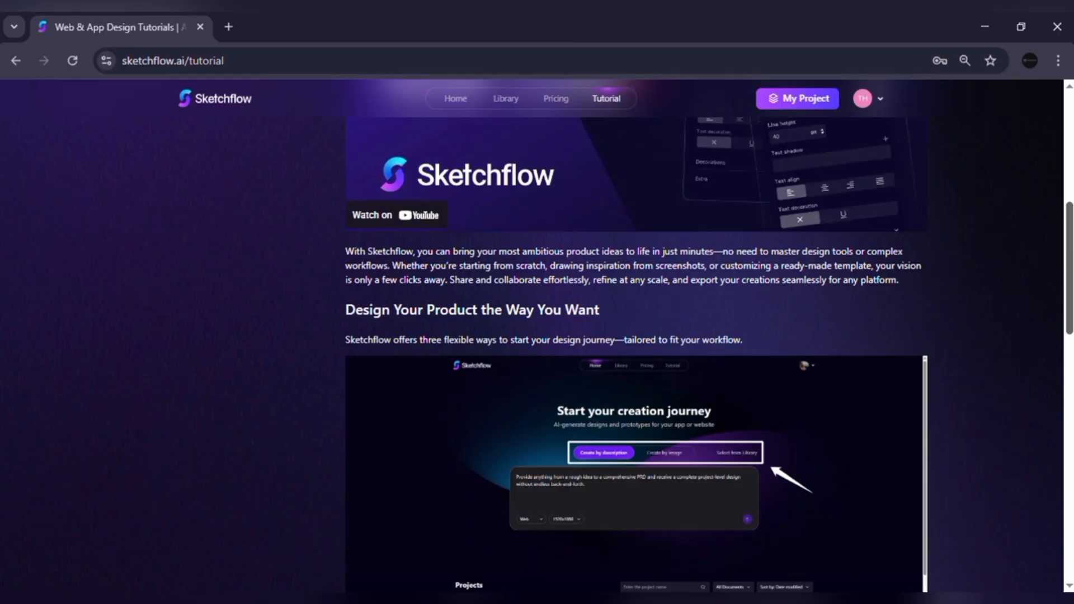
{"action": "scroll", "scroll_direction": "down", "scroll_amount": 3}
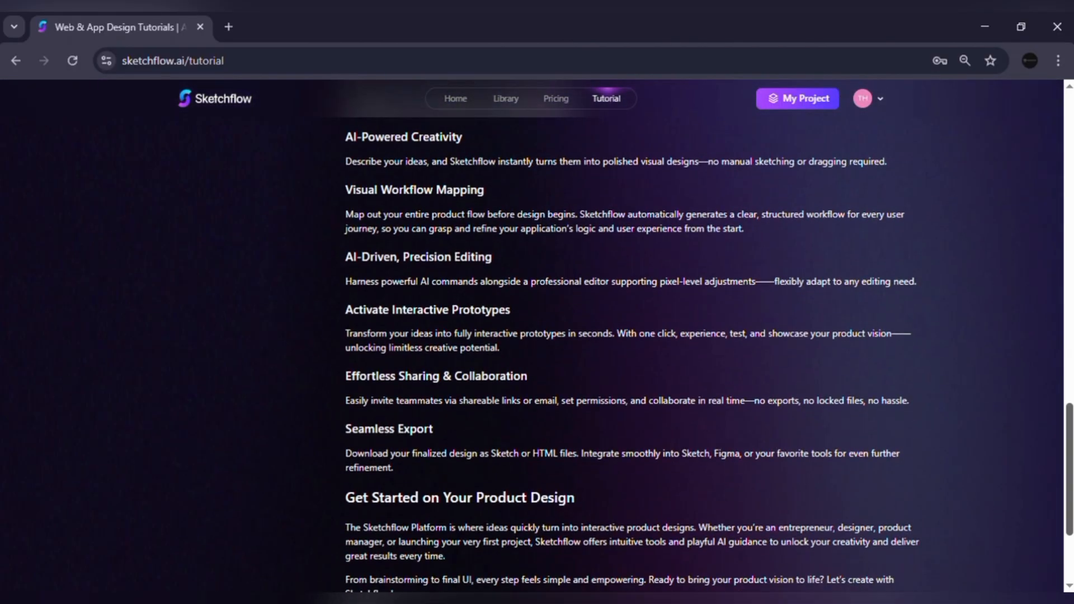
{"action": "scroll", "scroll_direction": "up", "scroll_amount": 3}
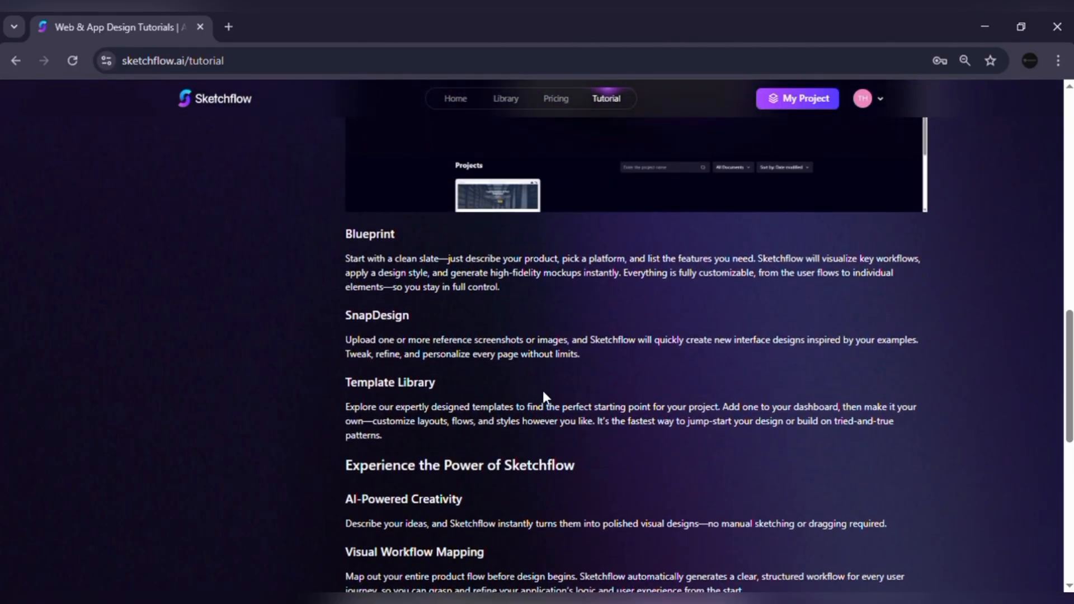
{"action": "mouse_move", "coordinate": [661, 294]}
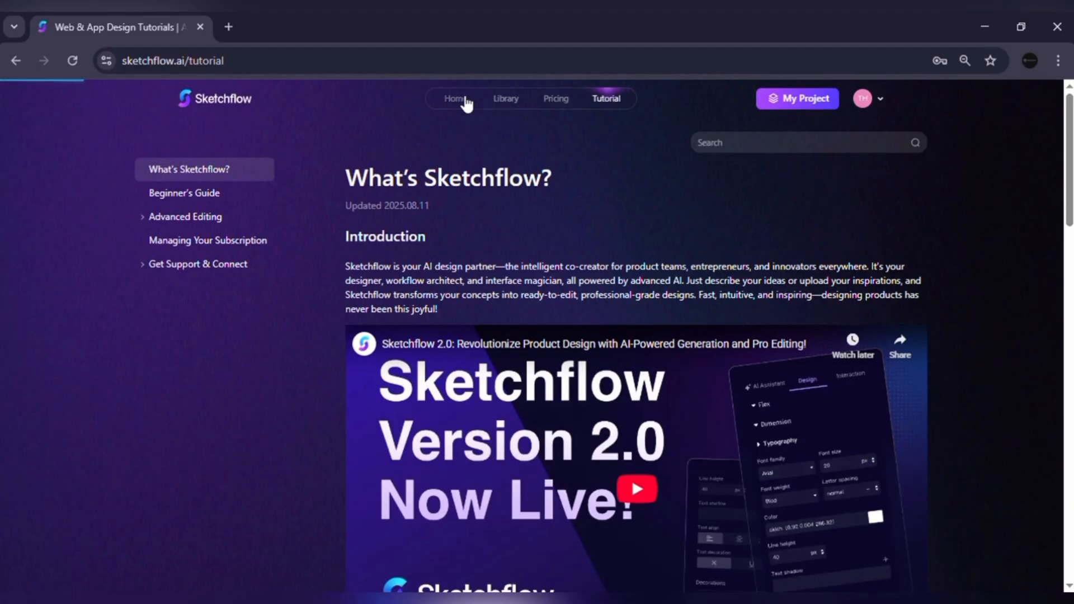
From Home, describe a travel landing page with search bar, featured destinations and booking button, and generate its workflow
{"action": "left_click", "coordinate": [455, 99]}
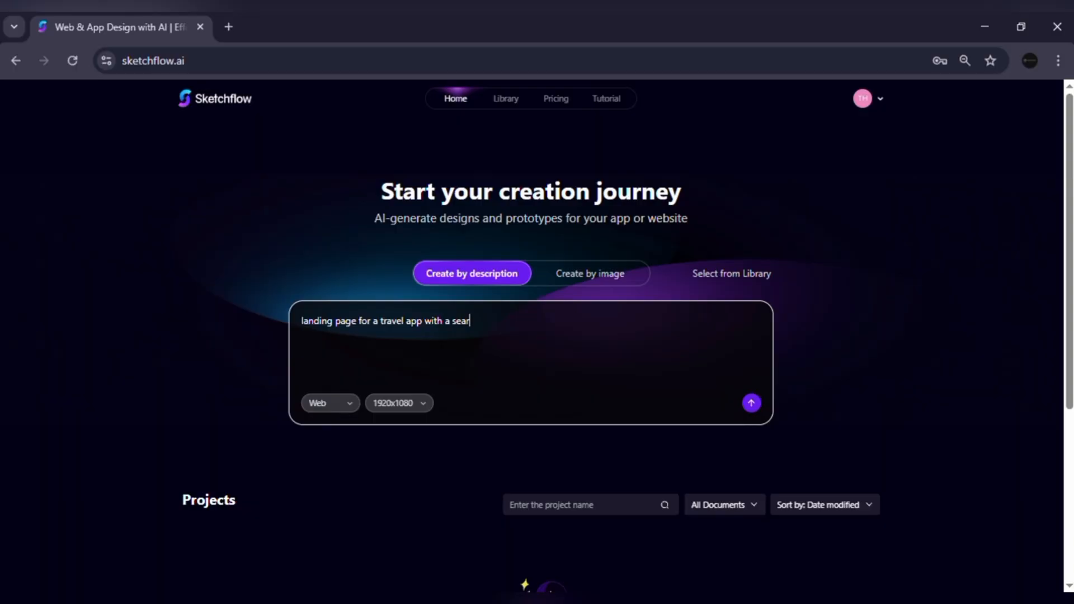
{"action": "type", "text": "ch bar, featured destinations and booking button"}
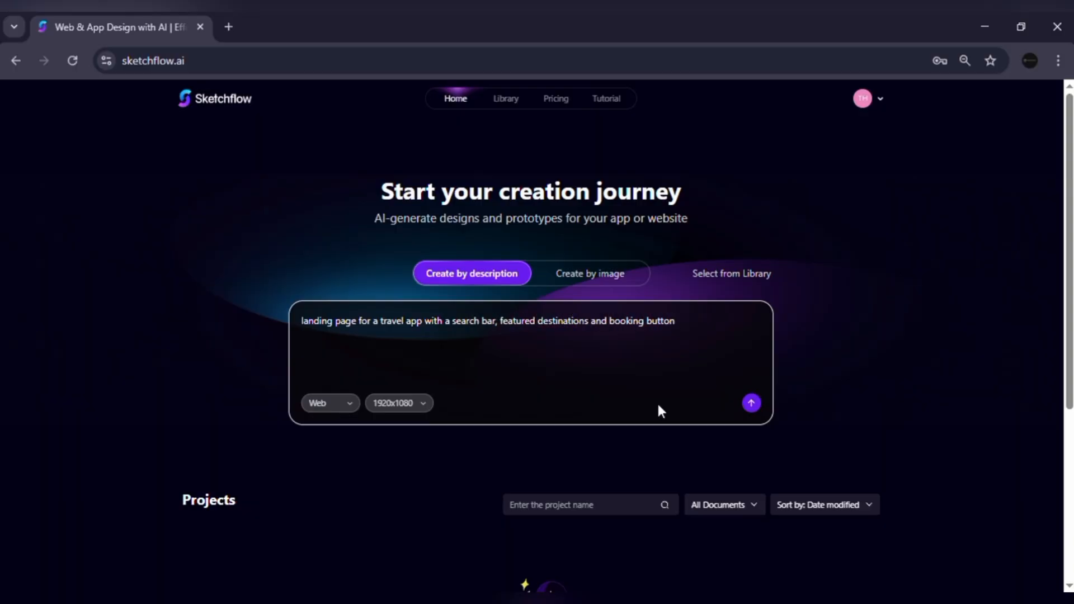
{"action": "mouse_move", "coordinate": [887, 342]}
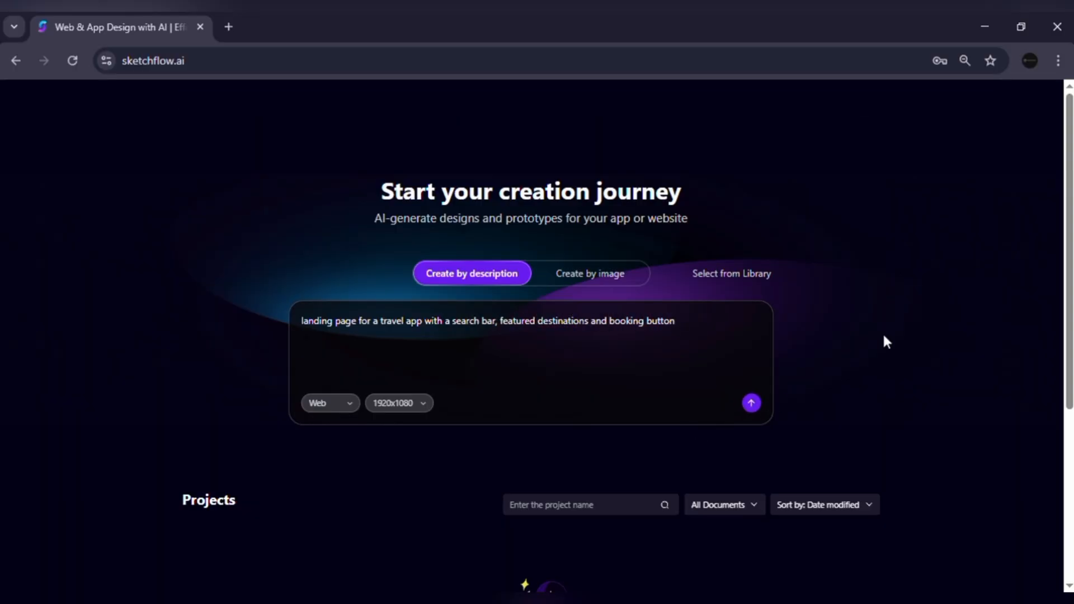
{"action": "left_click", "coordinate": [751, 402]}
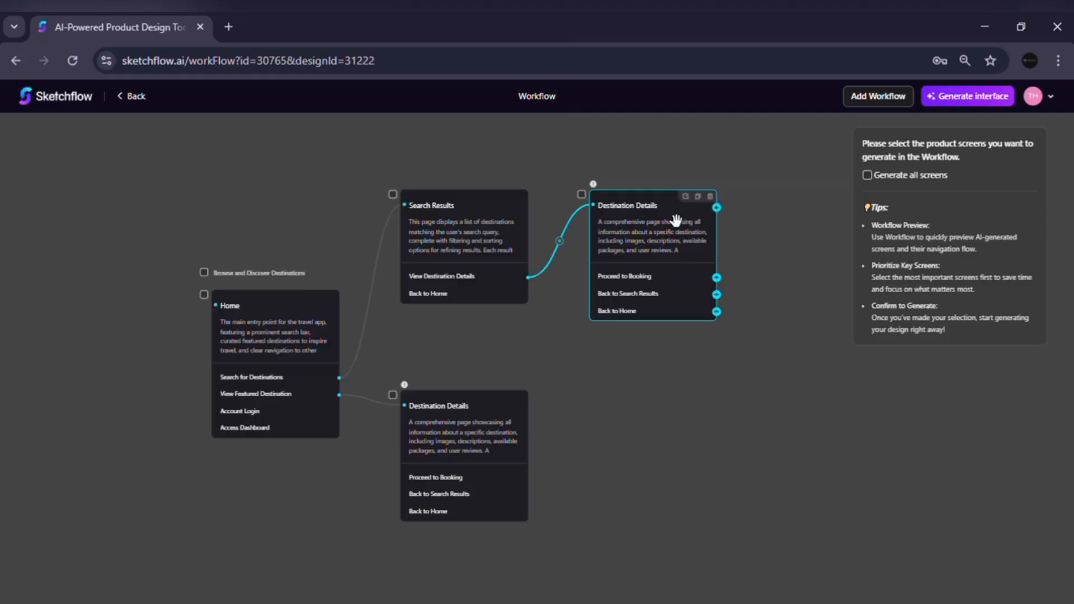
Edit the Destination Details screen title (typing 'Mode') and look over the other workflow screens
{"action": "left_click", "coordinate": [463, 452]}
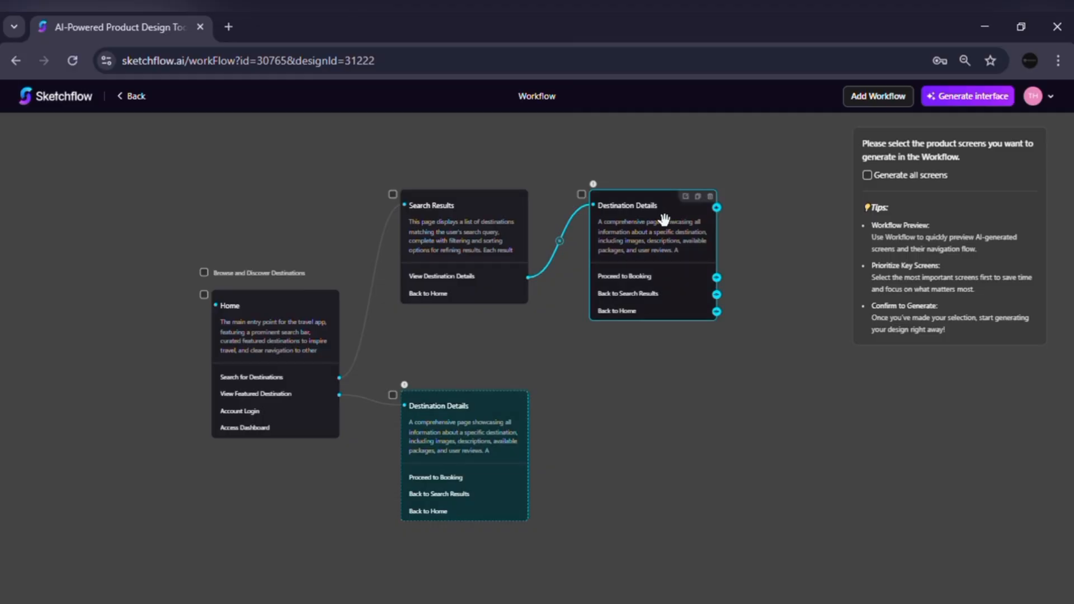
{"action": "mouse_move", "coordinate": [698, 209]}
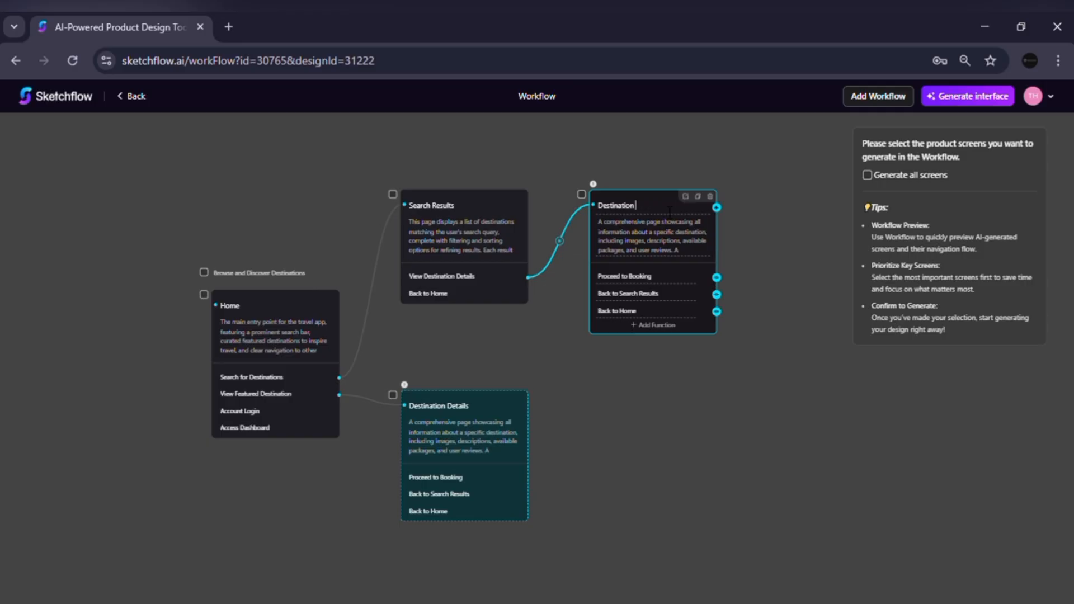
{"action": "type", "text": "Mode"}
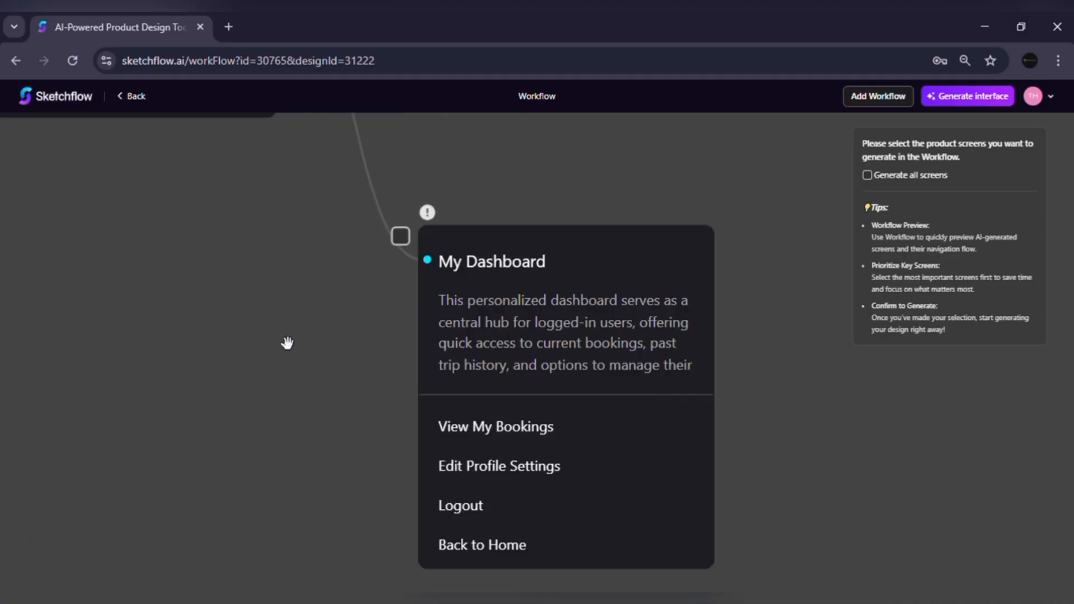
{"action": "right_click", "coordinate": [286, 342]}
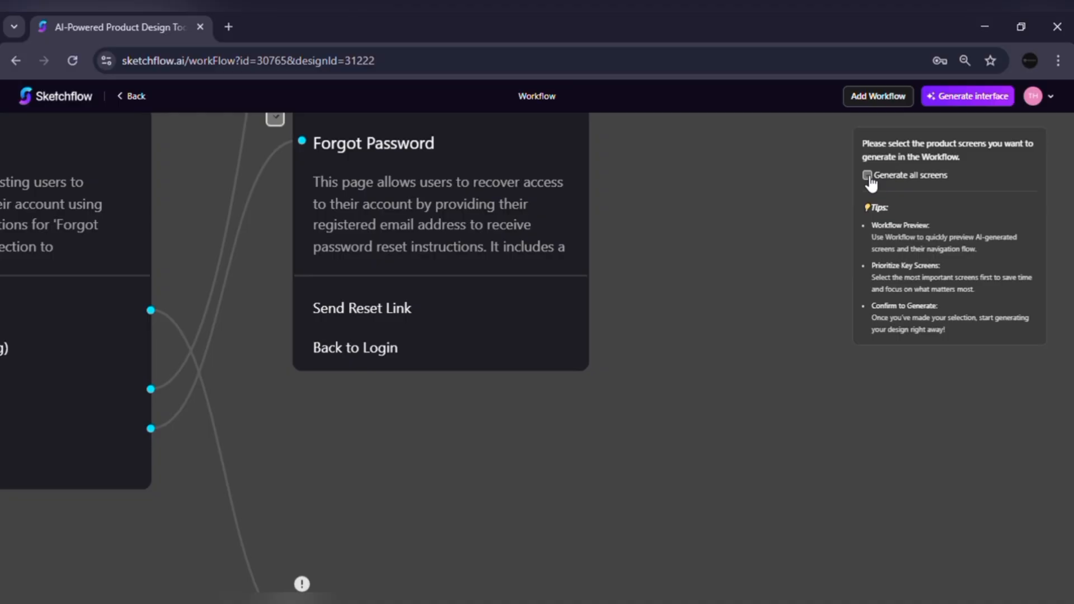
Generate interfaces for all workflow screens in Classic Academia style after sampling Flat Design and Futuristic / Cyber UI
{"action": "left_click", "coordinate": [866, 174]}
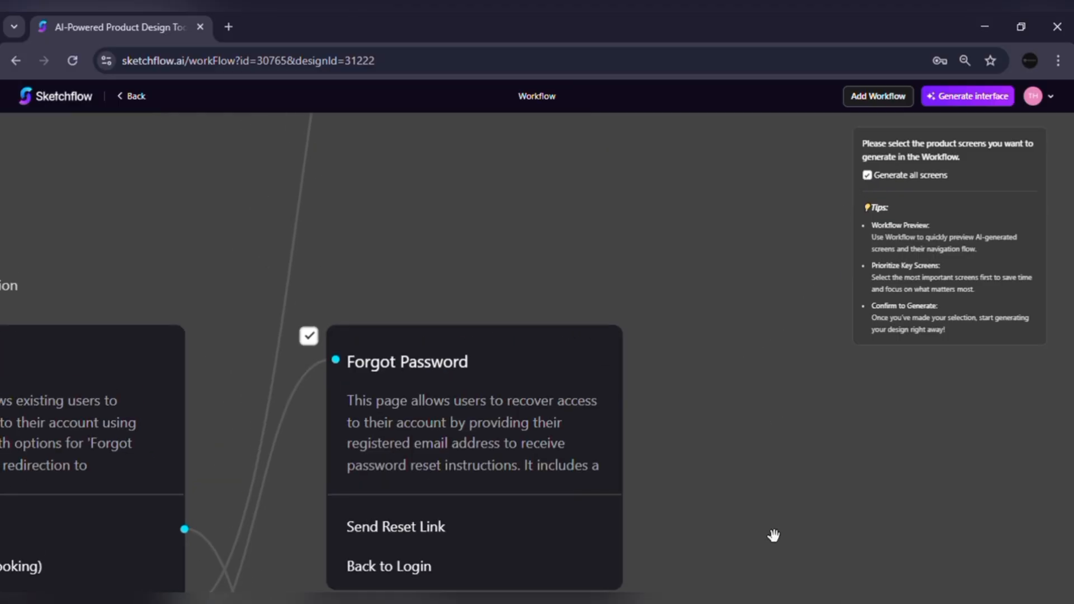
{"action": "mouse_move", "coordinate": [1003, 103]}
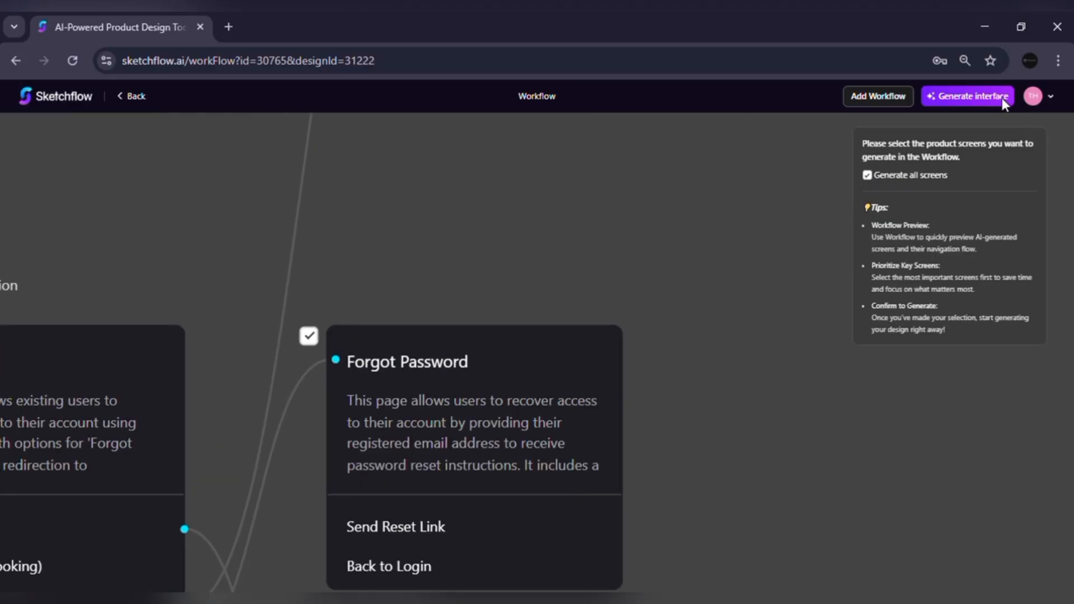
{"action": "left_click", "coordinate": [966, 97]}
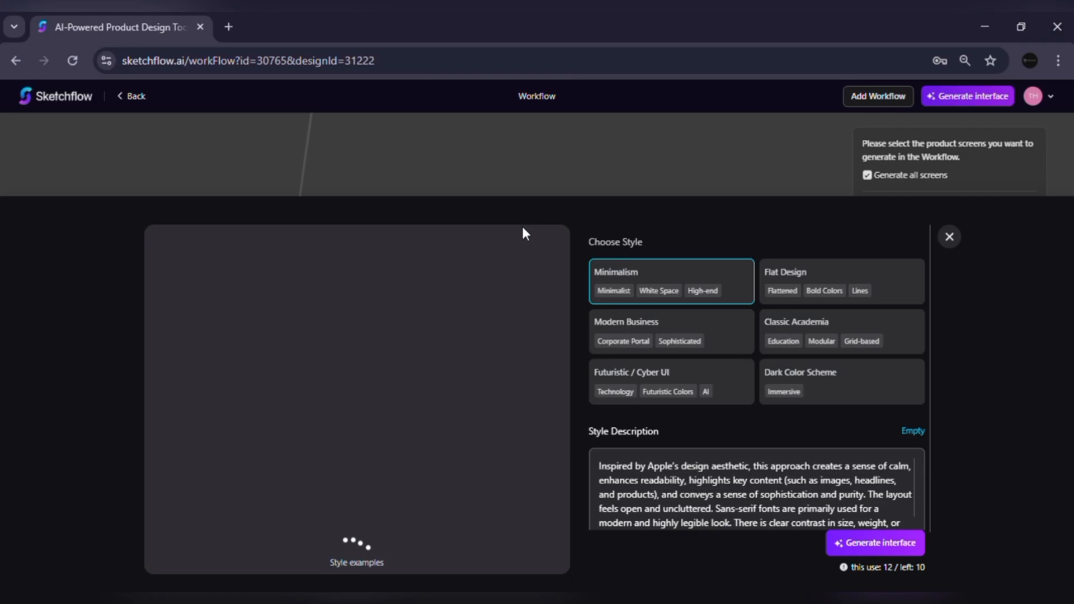
{"action": "mouse_move", "coordinate": [784, 309]}
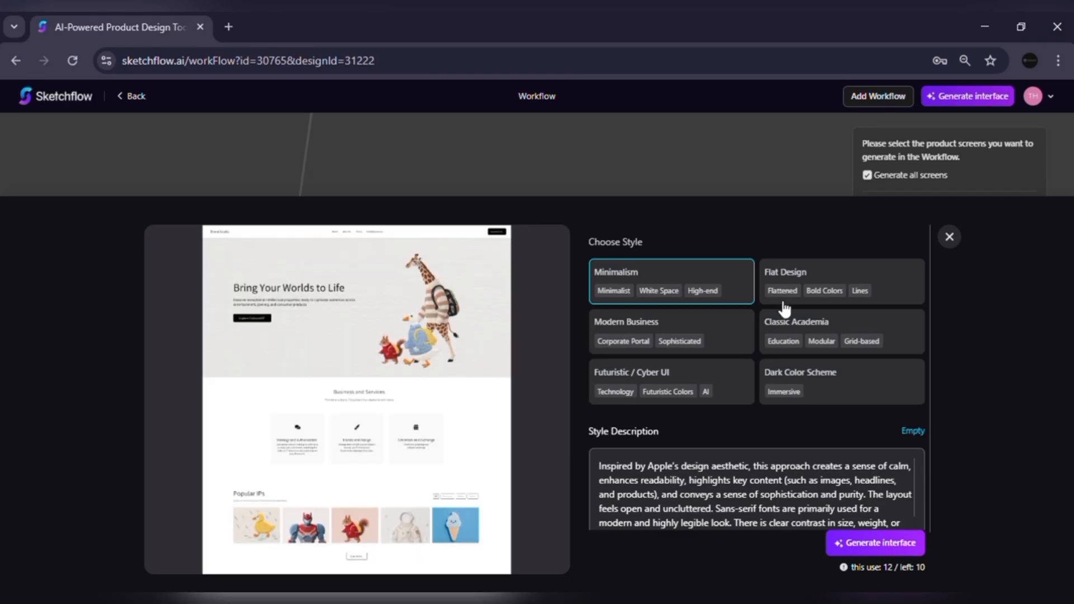
{"action": "left_click", "coordinate": [841, 281]}
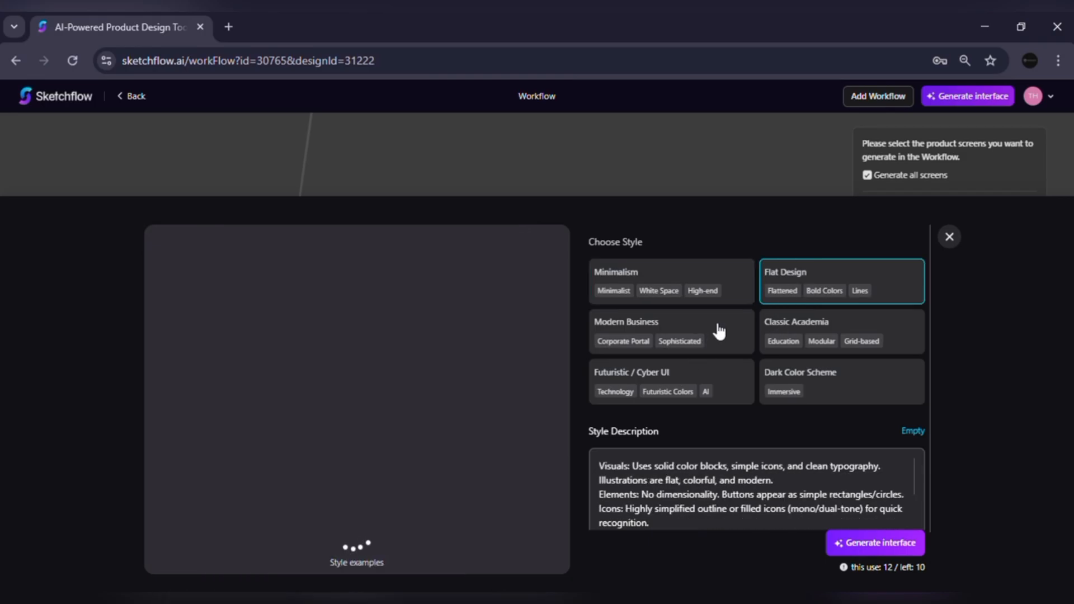
{"action": "left_click", "coordinate": [670, 381]}
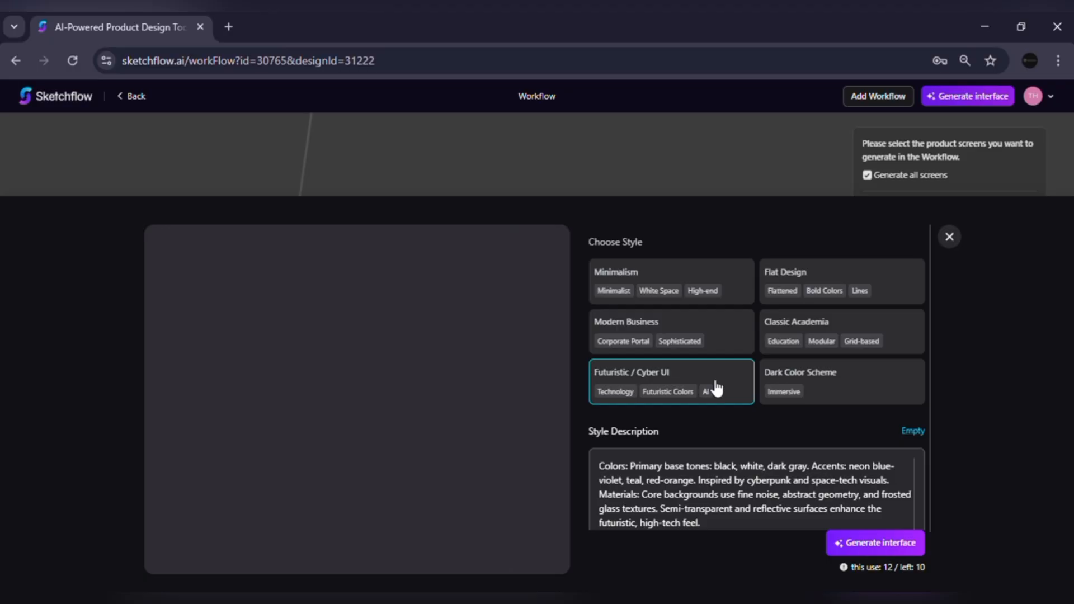
{"action": "left_click", "coordinate": [841, 281]}
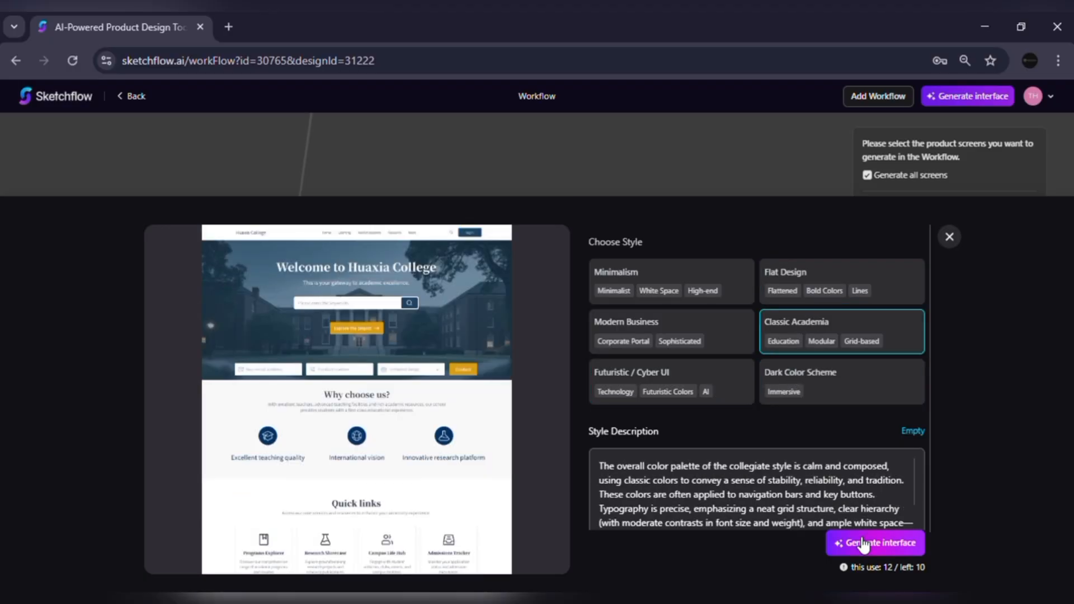
{"action": "left_click", "coordinate": [874, 543]}
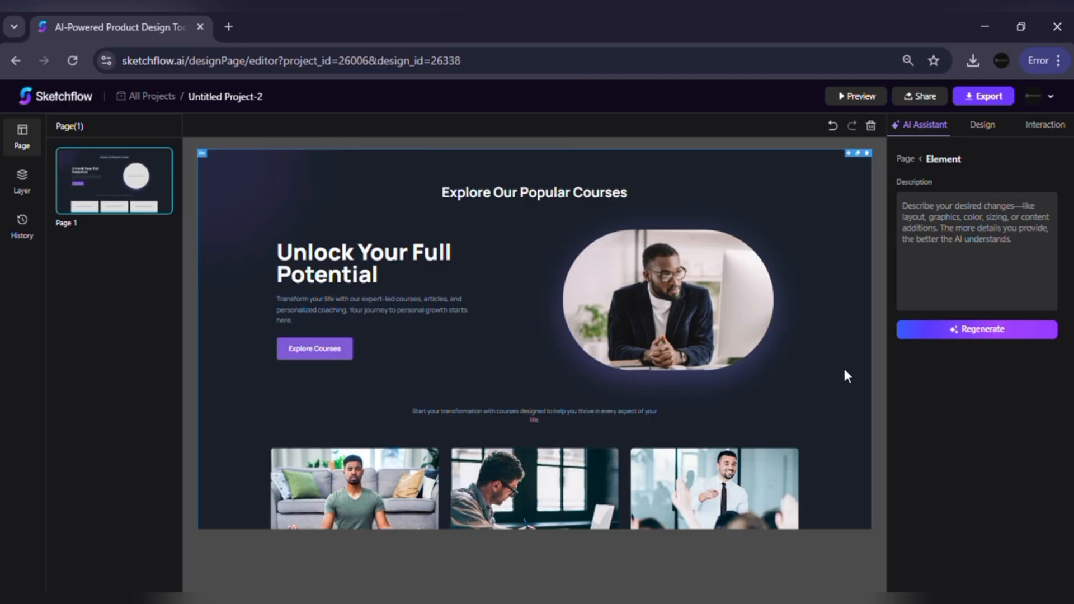
{"action": "scroll", "scroll_direction": "down", "scroll_amount": 3}
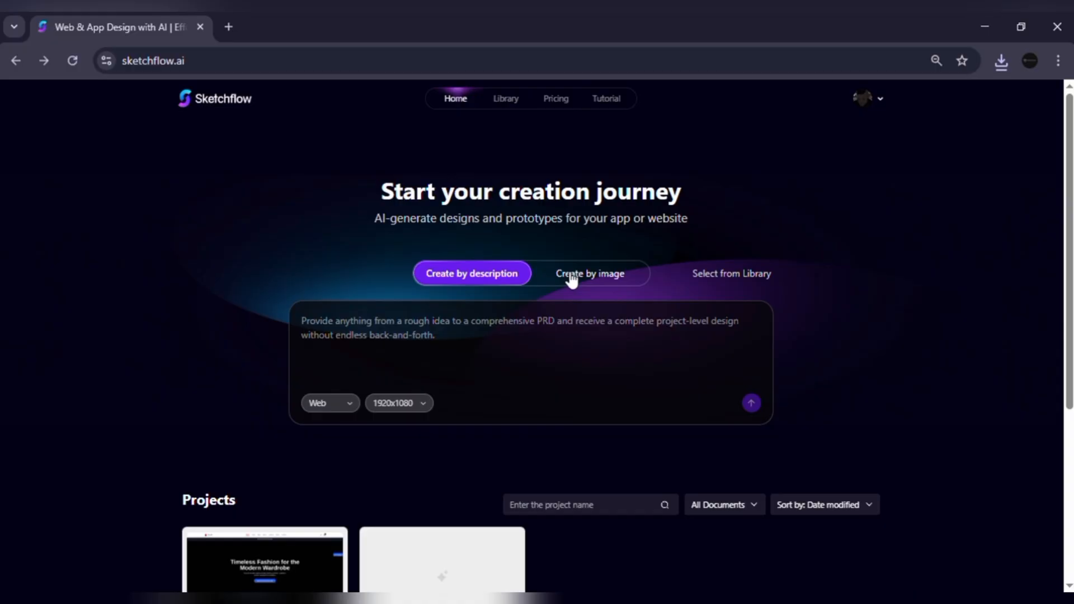
Open the saved Velora store project in the design editor and select the Experience the Future of Shopping headline
{"action": "left_click", "coordinate": [589, 273]}
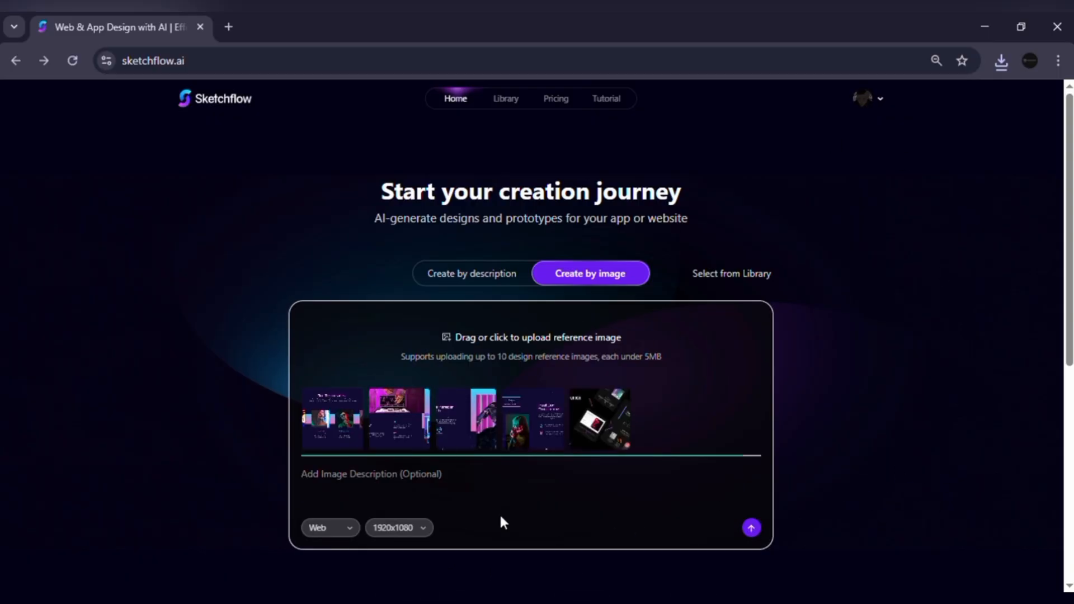
{"action": "left_click", "coordinate": [751, 526]}
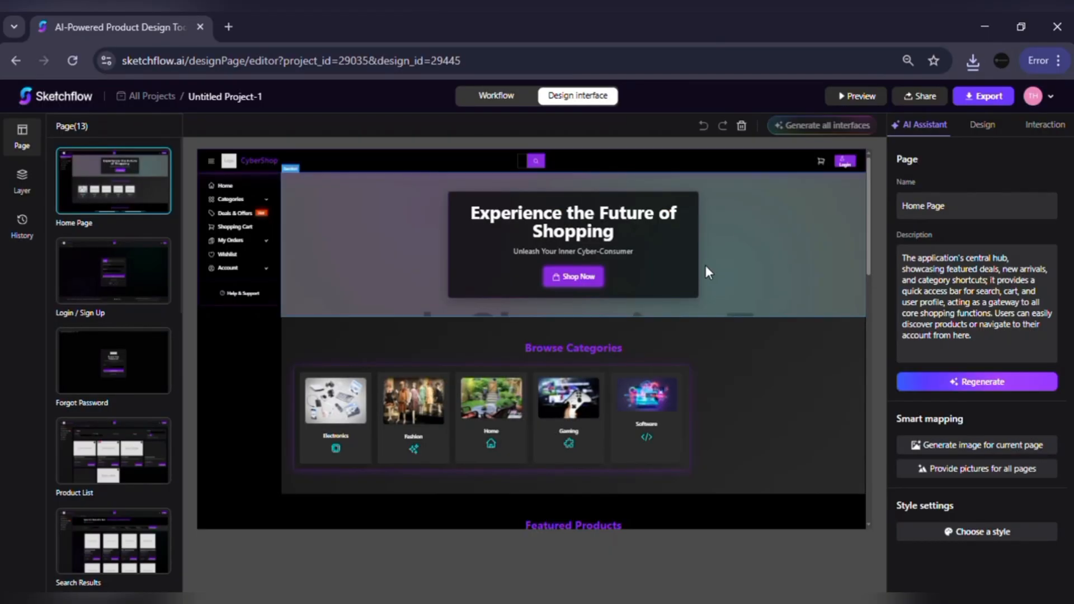
{"action": "left_click", "coordinate": [572, 221]}
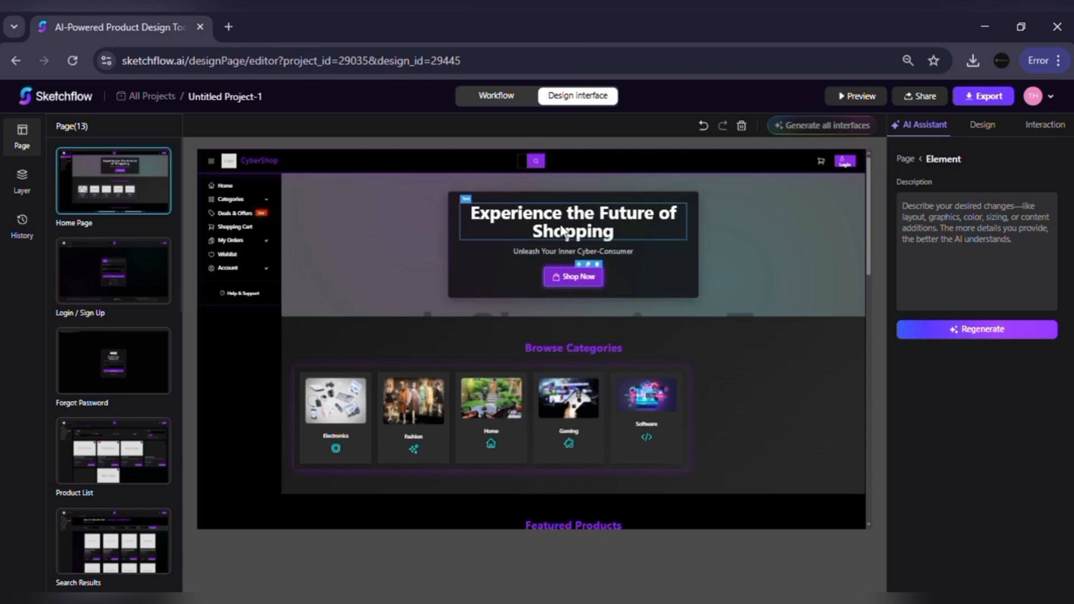
{"action": "scroll", "scroll_direction": "down", "scroll_amount": 3}
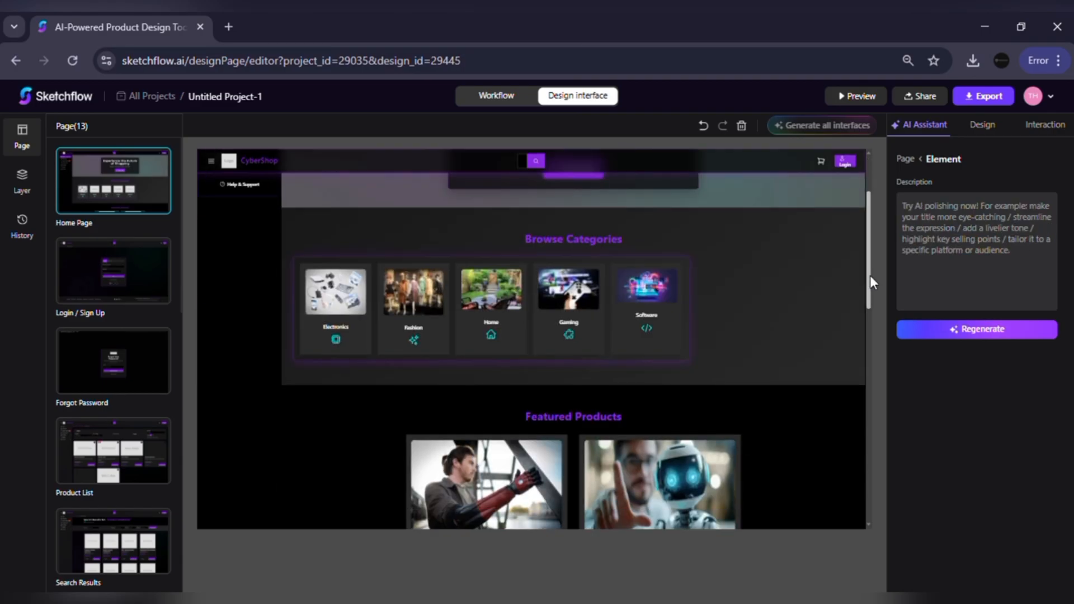
{"action": "scroll", "scroll_direction": "down", "scroll_amount": 3}
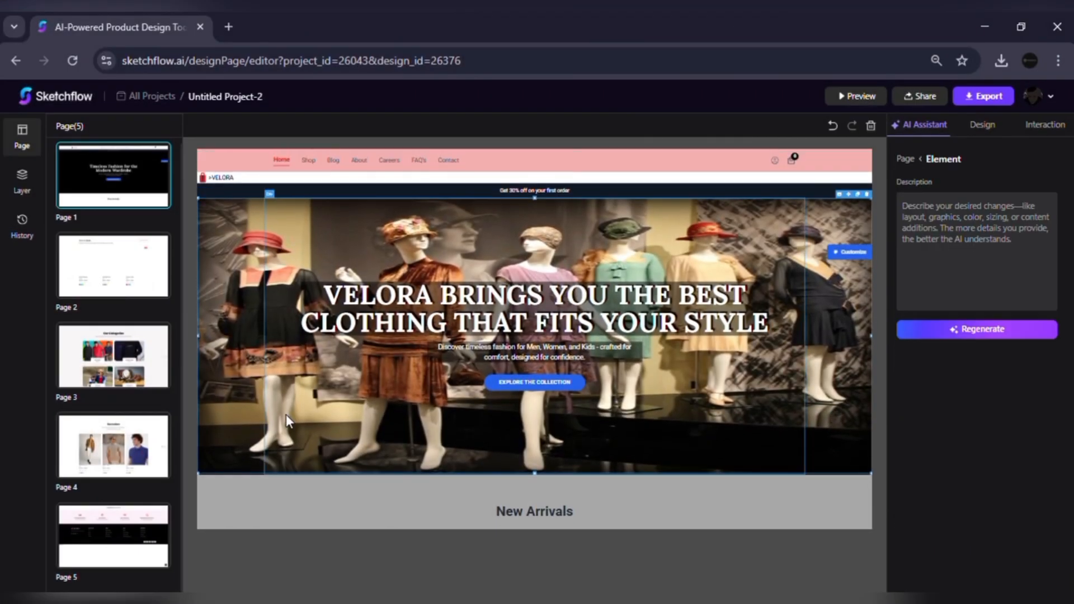
{"action": "left_click", "coordinate": [113, 266]}
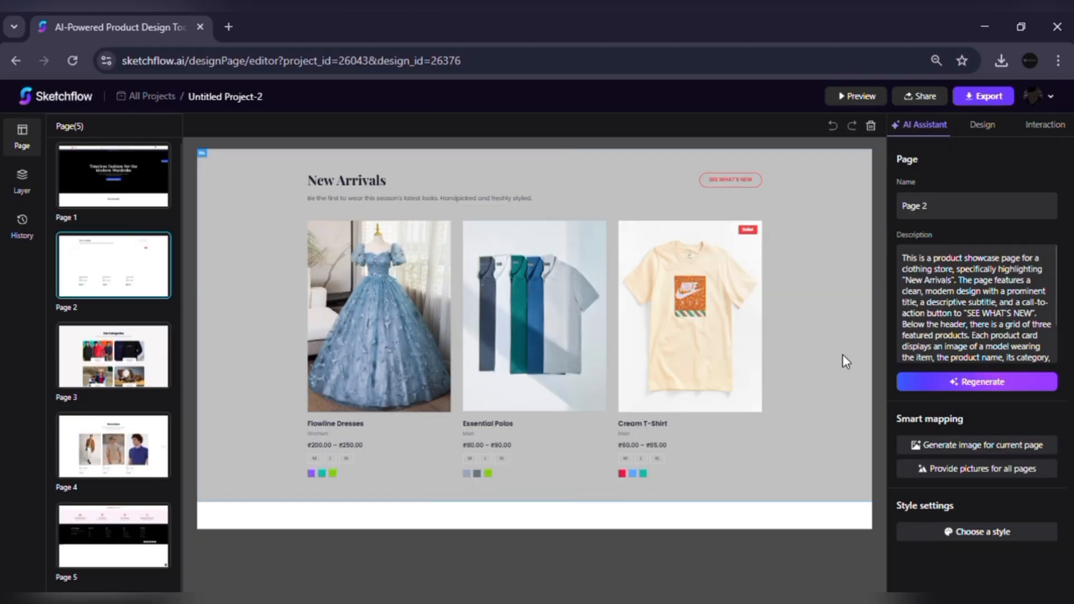
{"action": "left_click", "coordinate": [688, 313]}
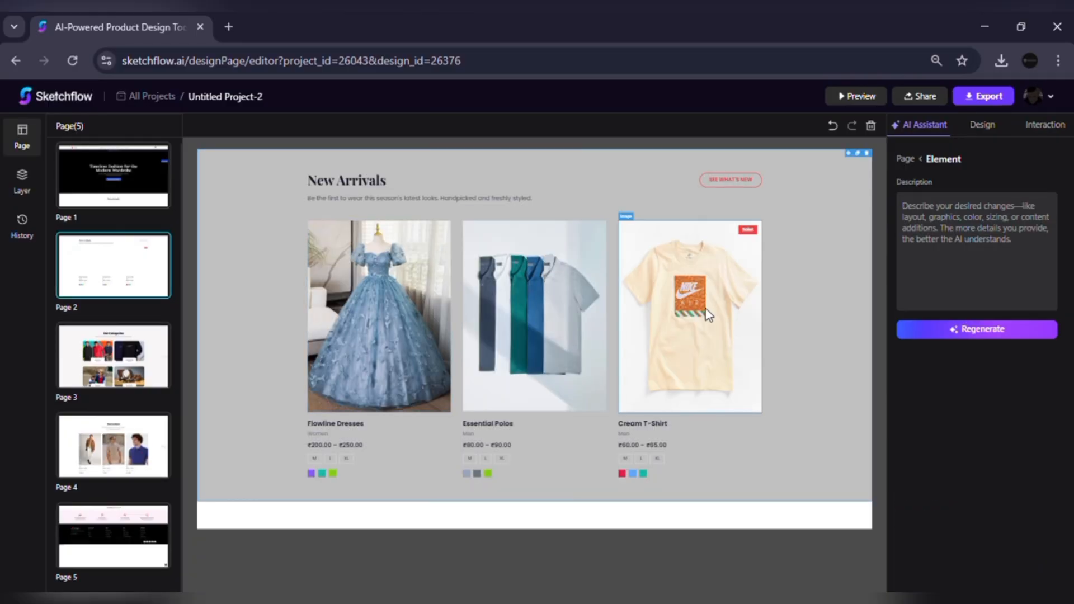
{"action": "left_click", "coordinate": [113, 355]}
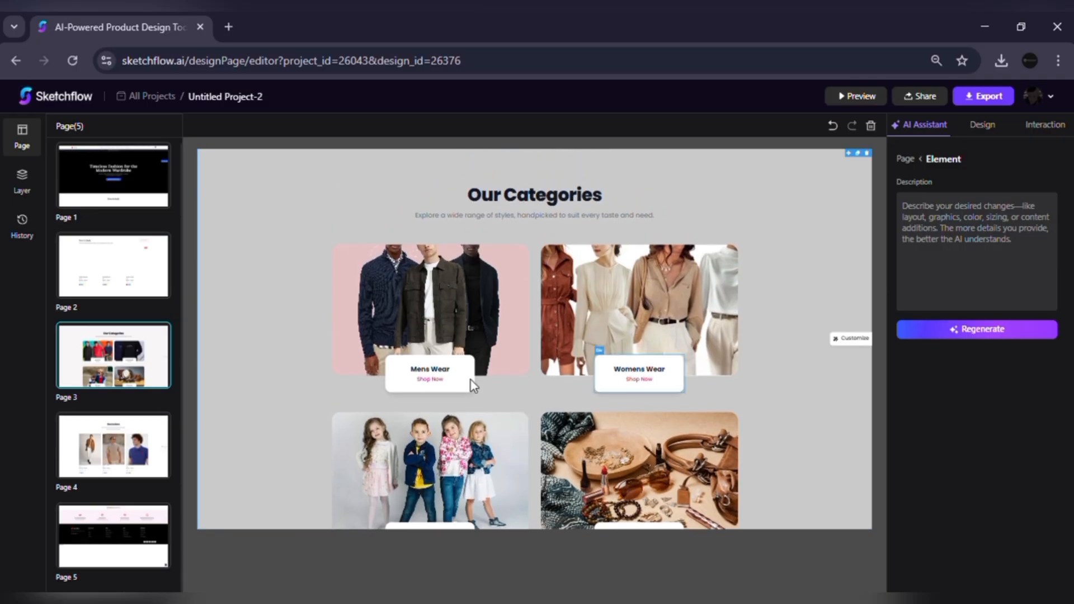
{"action": "left_click", "coordinate": [113, 444]}
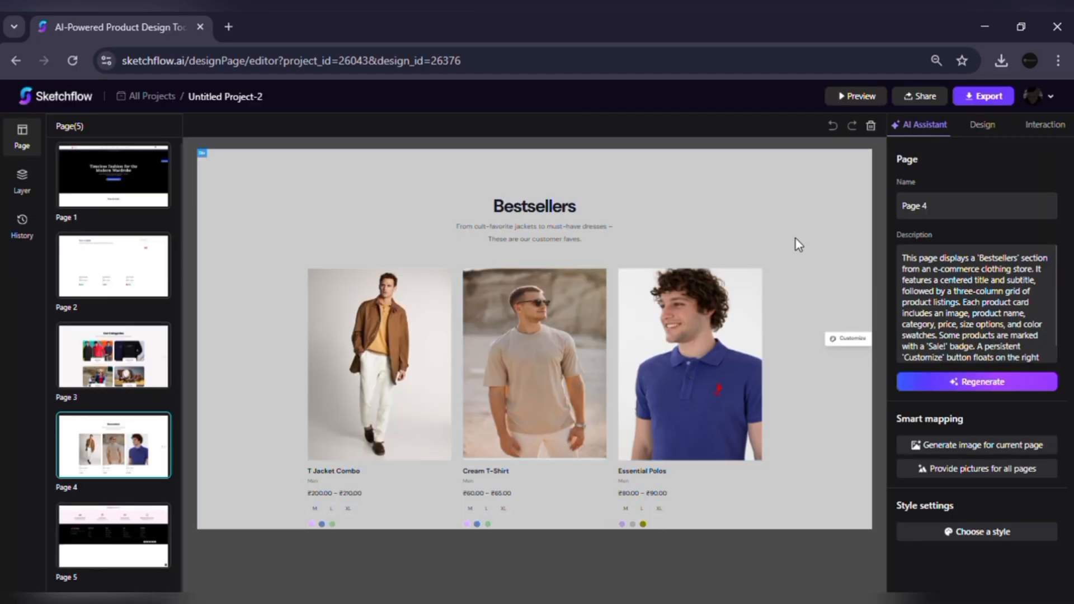
{"action": "left_click", "coordinate": [112, 535]}
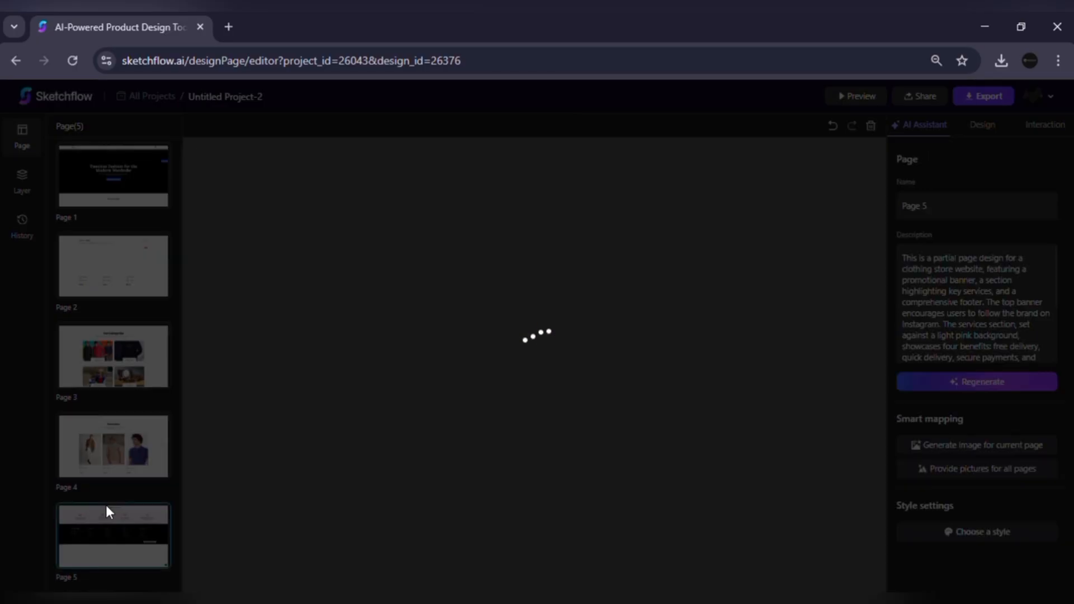
{"action": "left_click", "coordinate": [112, 534]}
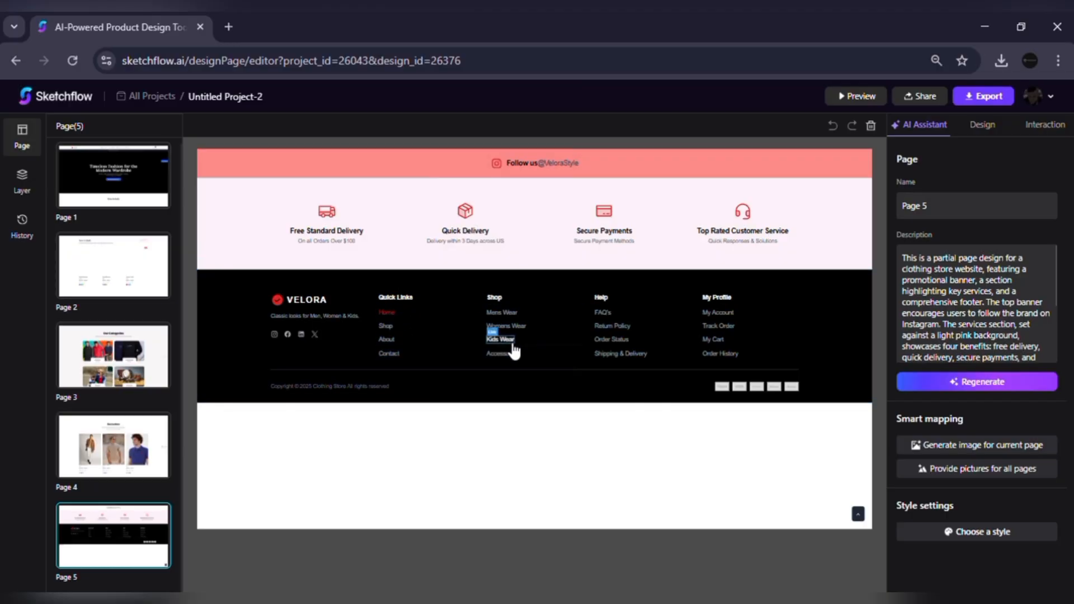
{"action": "left_click", "coordinate": [317, 309]}
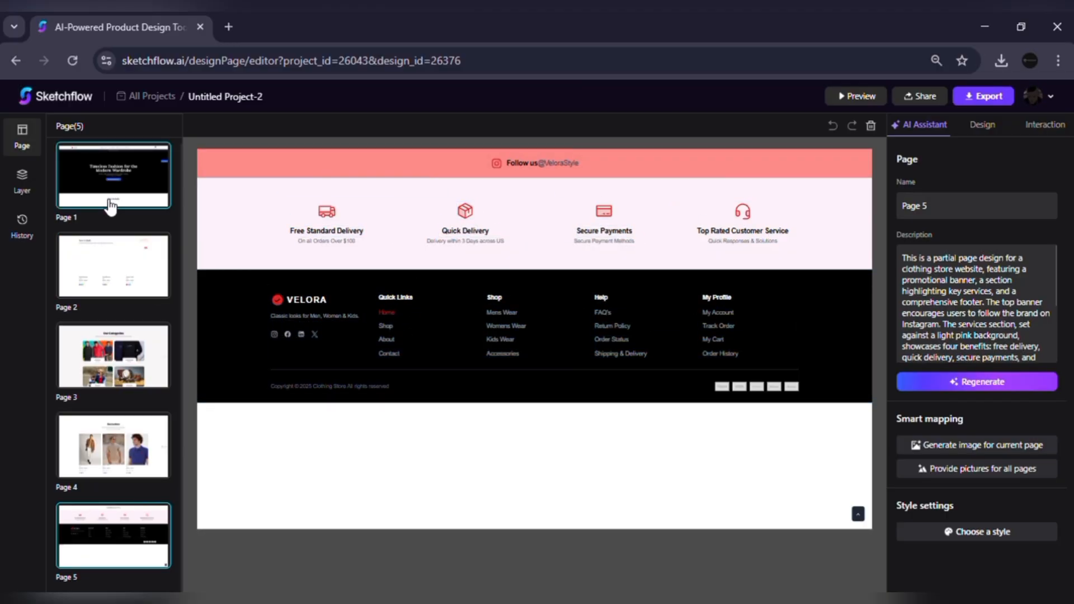
{"action": "left_click", "coordinate": [113, 174]}
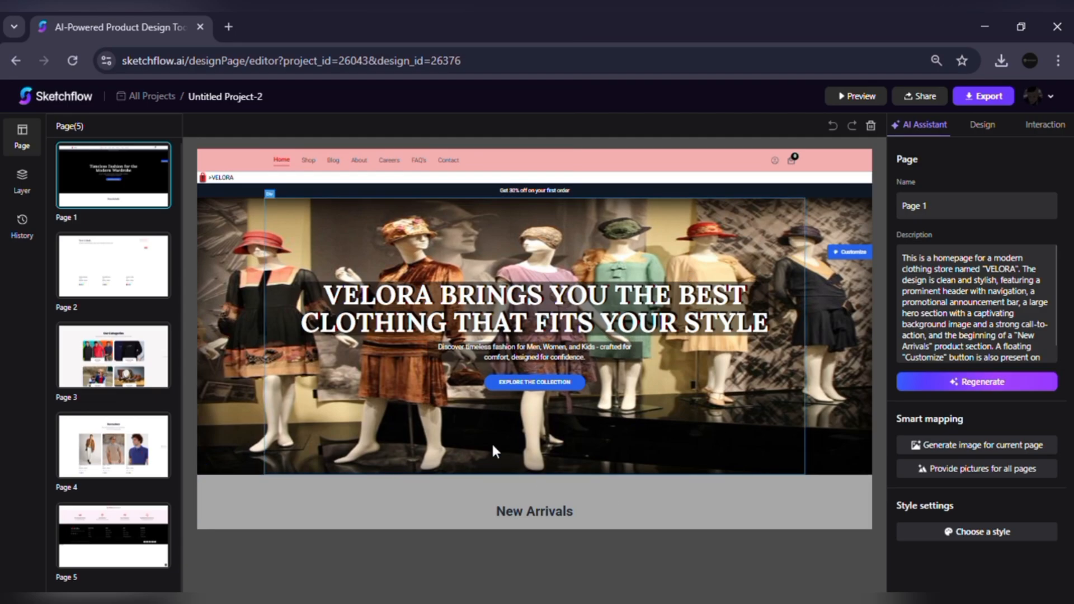
{"action": "mouse_move", "coordinate": [828, 379]}
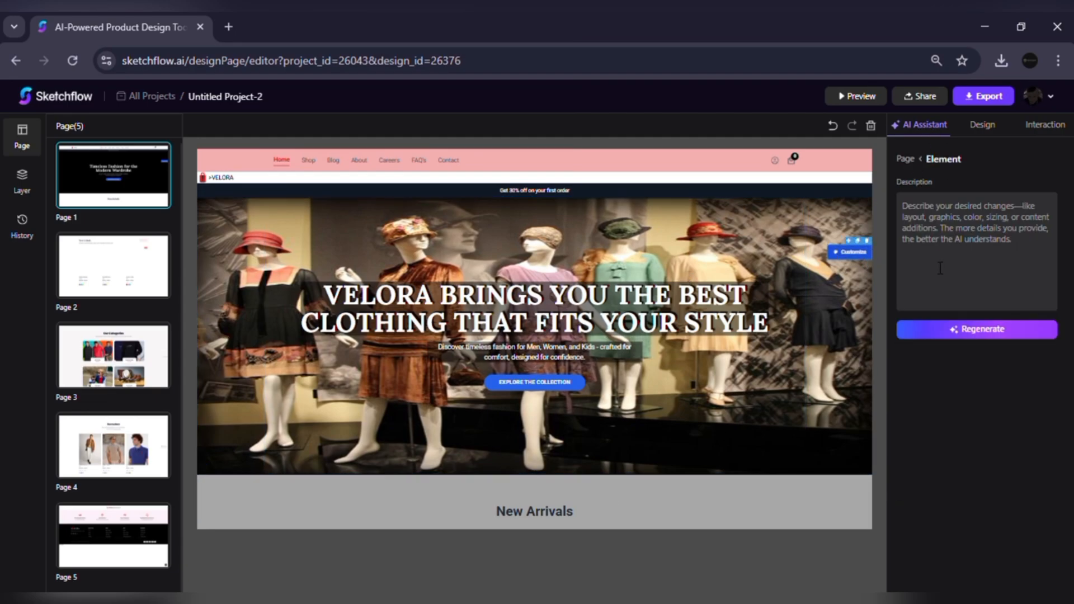
Ask the AI Assistant to restyle all buttons and add a pricing section, regenerate the home page, and select the Timeless Fashion headline
{"action": "type", "text": "make all buttons f"}
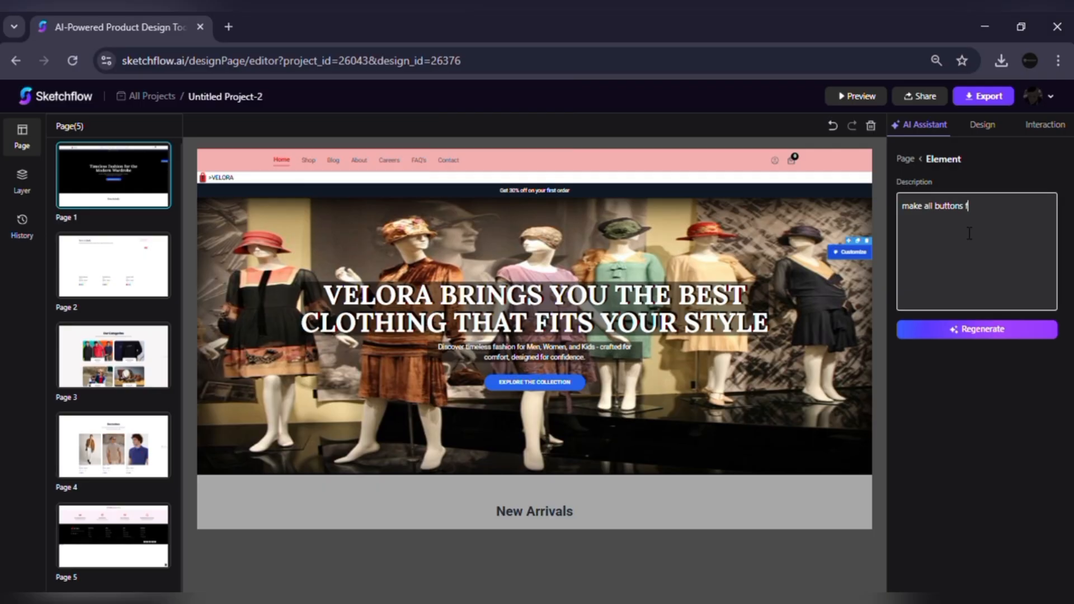
{"action": "left_click", "coordinate": [976, 329]}
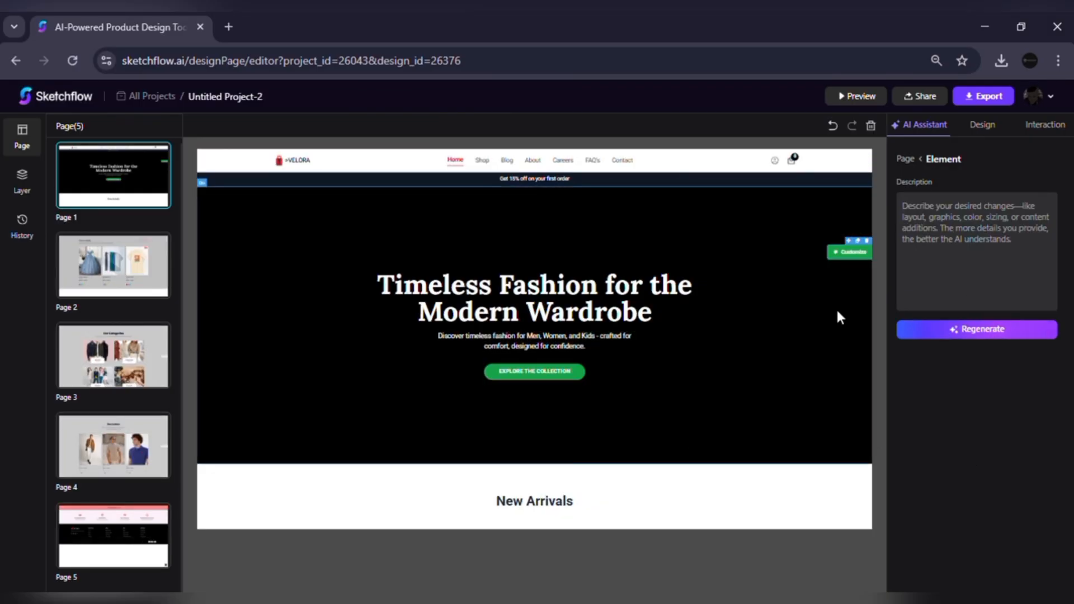
{"action": "type", "text": "add a pricing section"}
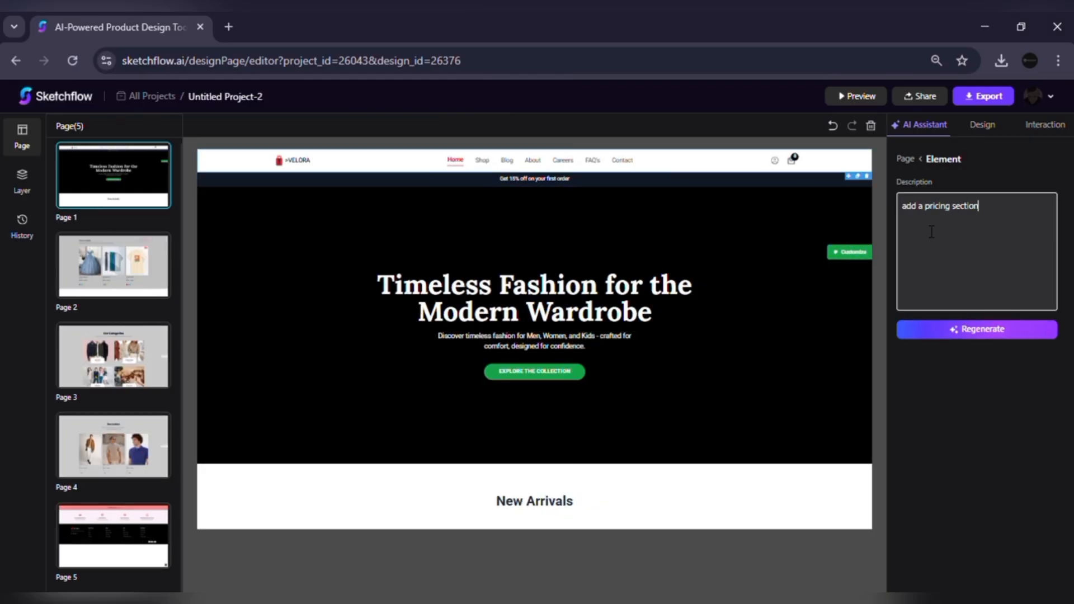
{"action": "left_click", "coordinate": [904, 158]}
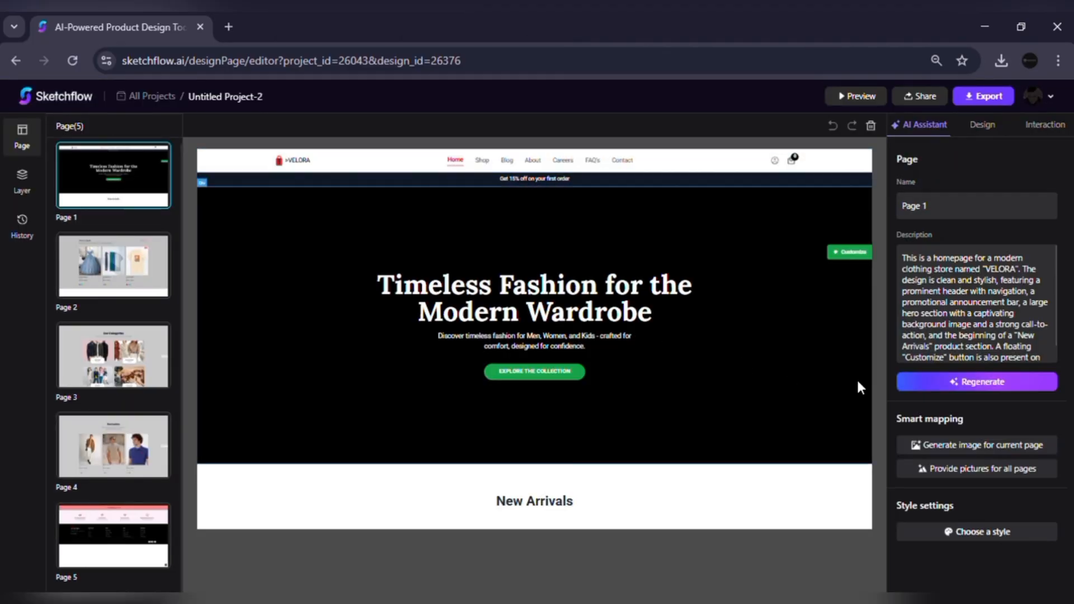
{"action": "left_click", "coordinate": [534, 296]}
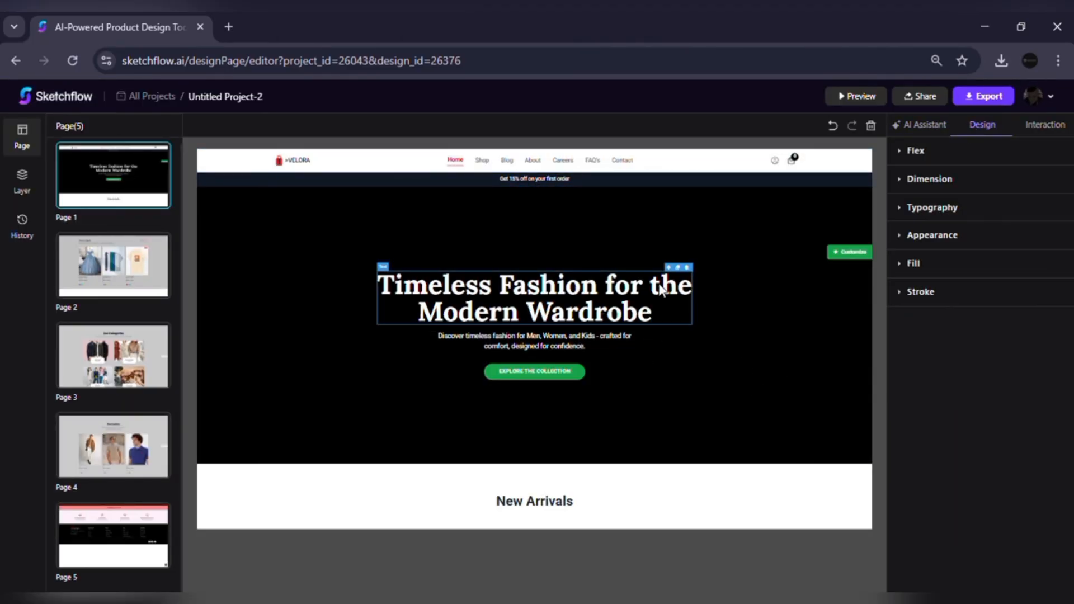
Retype the hero headline as 'VELORA BRINGS THE BEST CLOTHING FOR YOUR EVENTS' and reveal its styling properties
{"action": "double_click", "coordinate": [535, 297]}
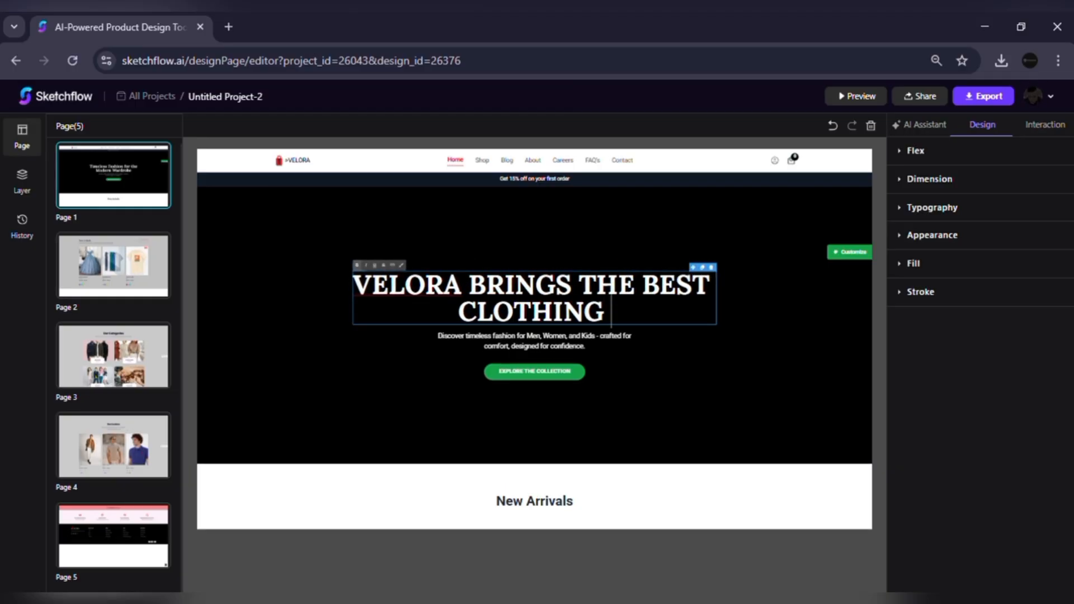
{"action": "type", "text": "FOR YOUE"}
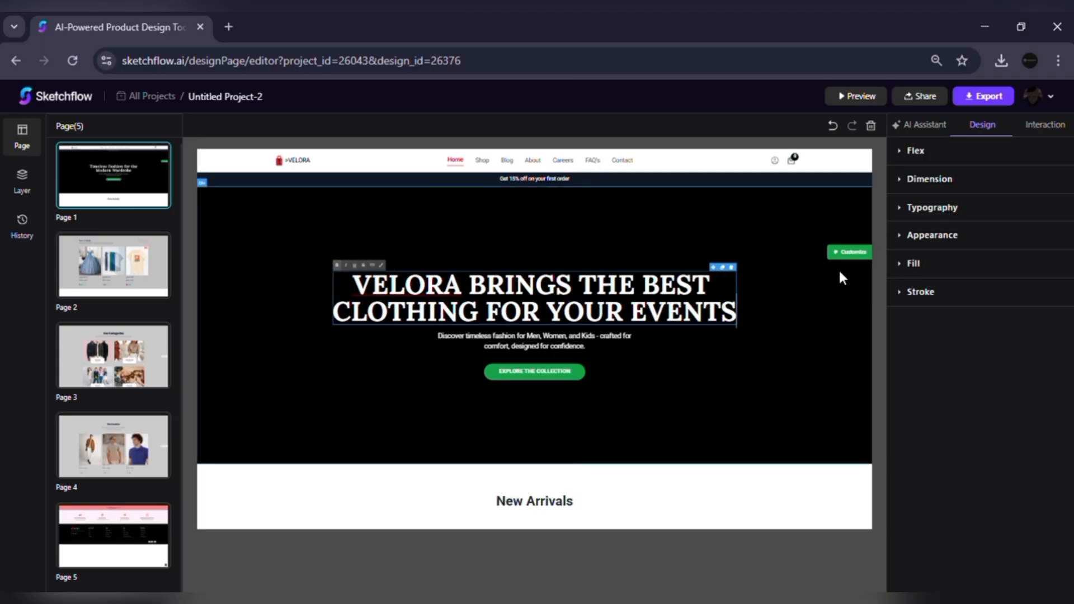
{"action": "left_click", "coordinate": [913, 151]}
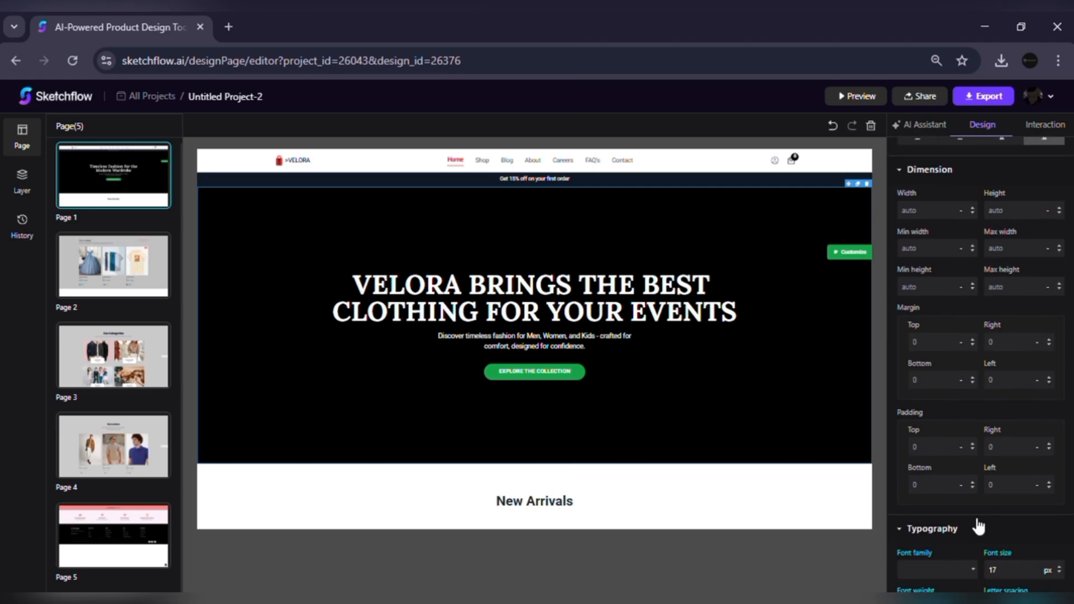
{"action": "left_click", "coordinate": [1064, 369]}
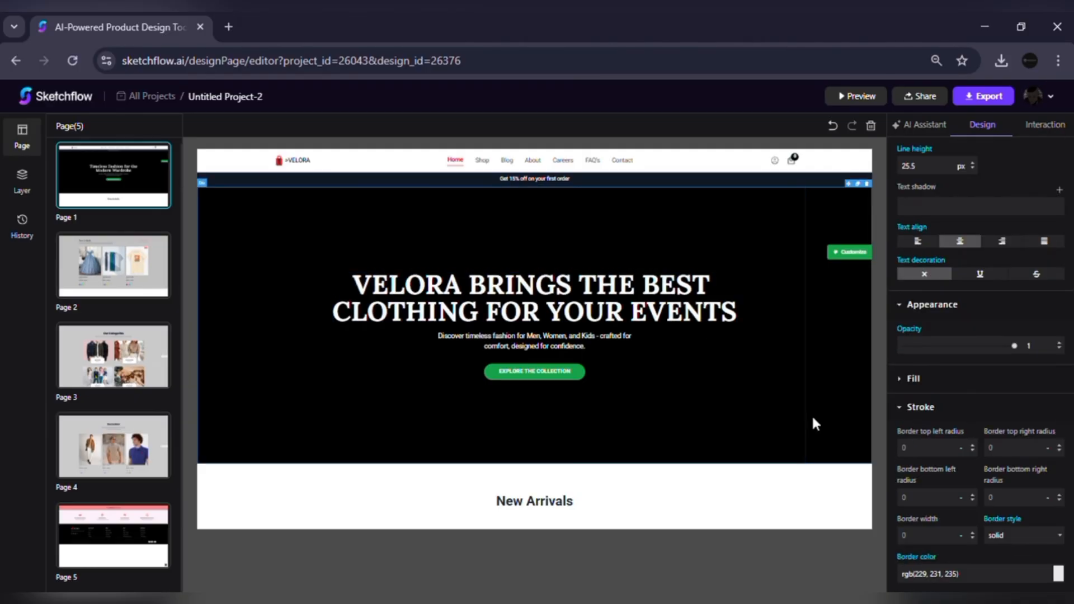
Preview the prototype through the Home, Our Categories, Bestsellers and footer pages, then return to editing
{"action": "left_click", "coordinate": [855, 96]}
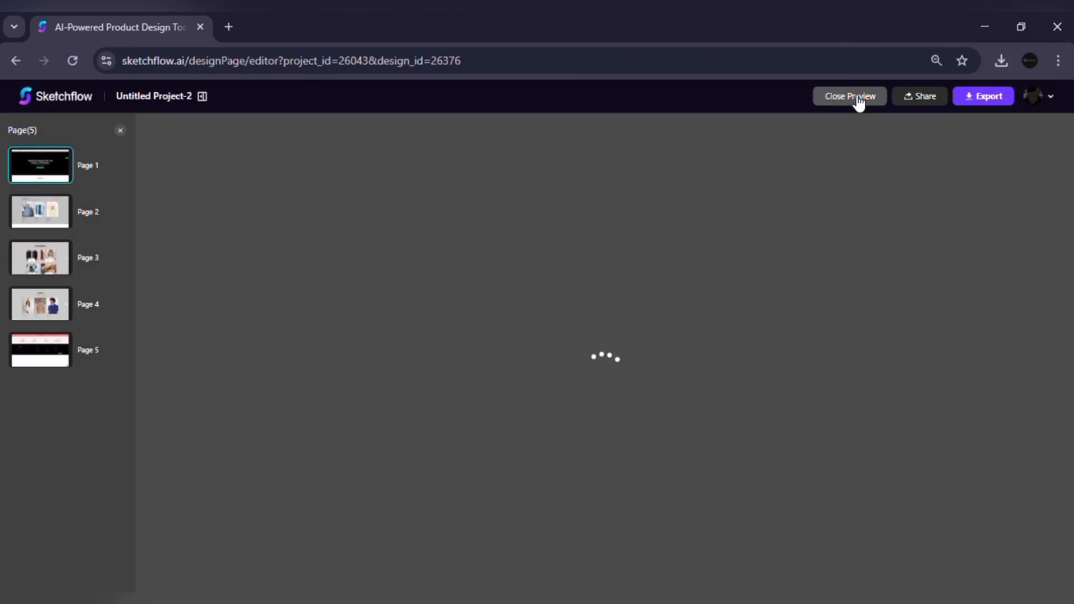
{"action": "left_click", "coordinate": [40, 257]}
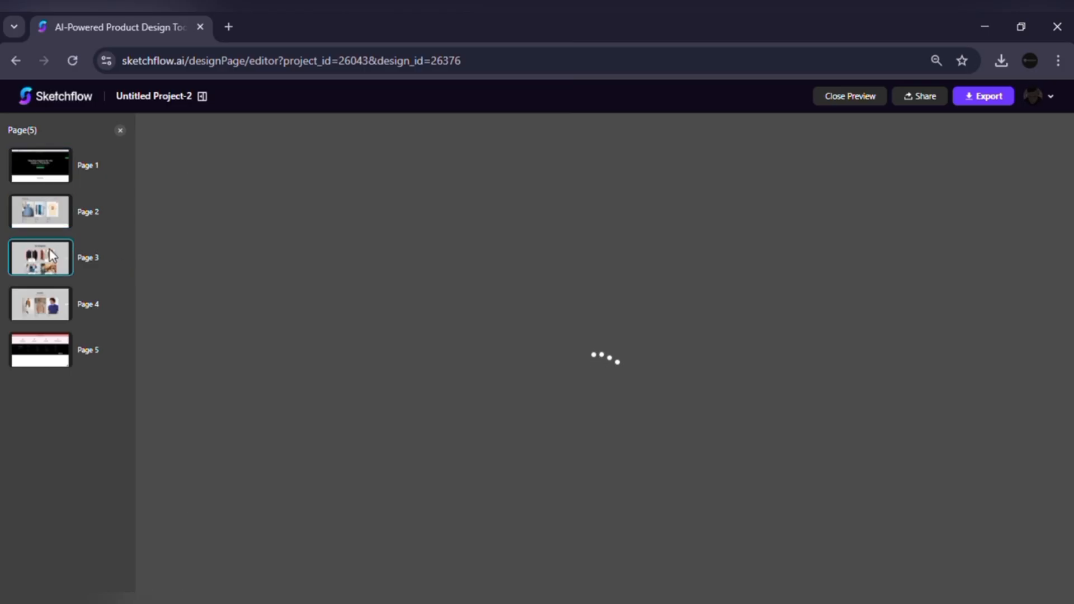
{"action": "left_click", "coordinate": [40, 303]}
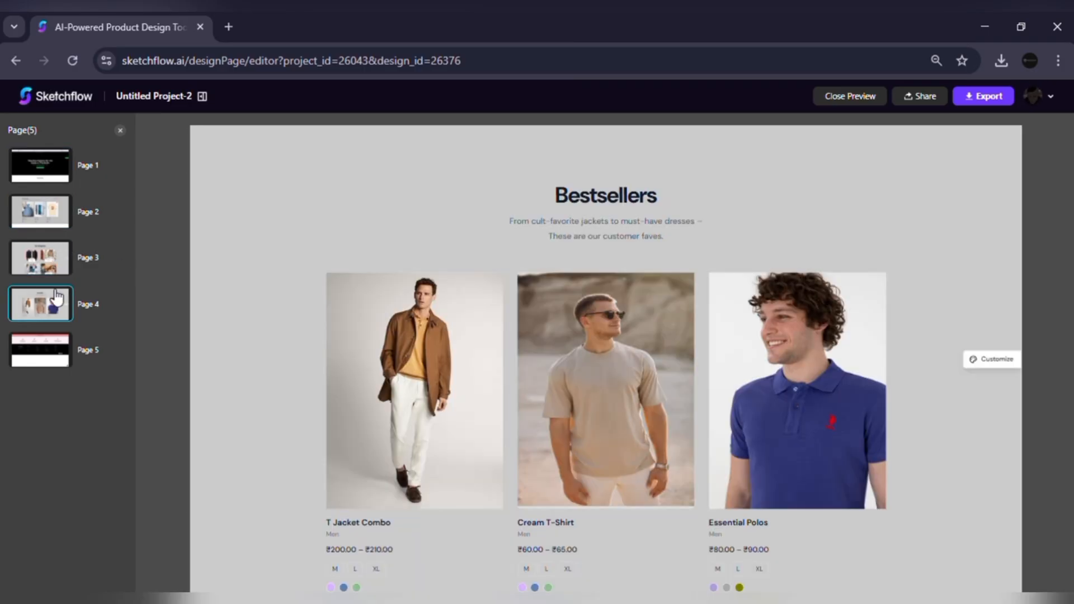
{"action": "left_click", "coordinate": [41, 165]}
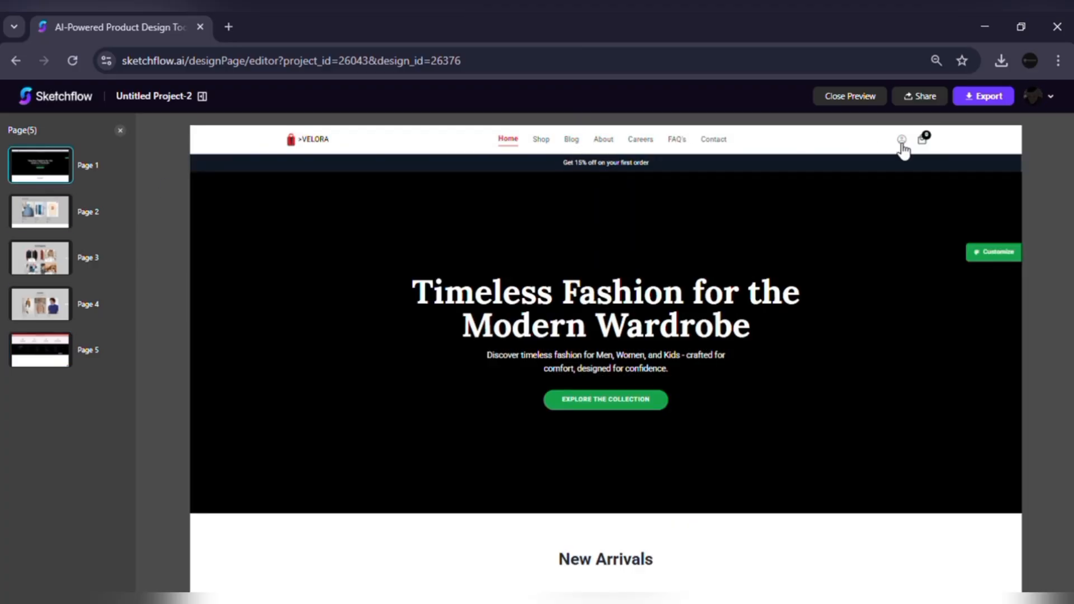
{"action": "left_click", "coordinate": [902, 140]}
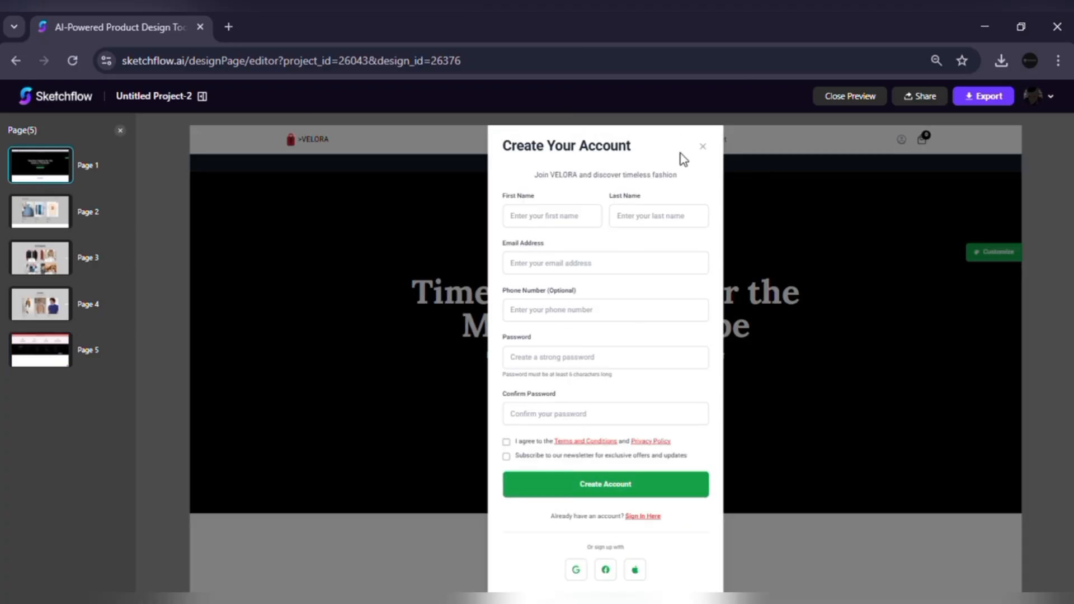
{"action": "left_click", "coordinate": [701, 145]}
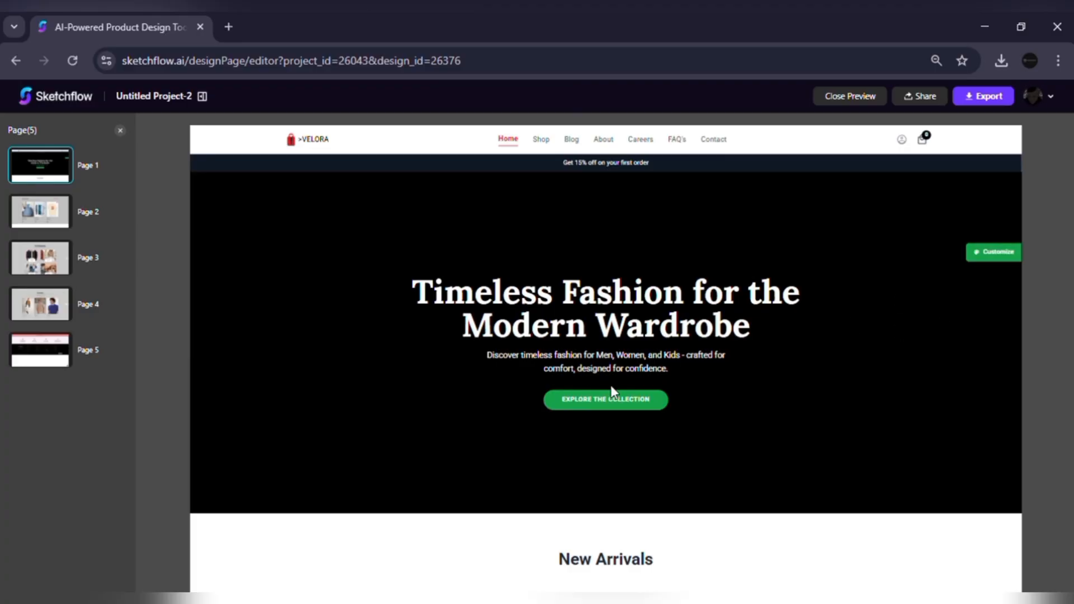
{"action": "left_click", "coordinate": [40, 258]}
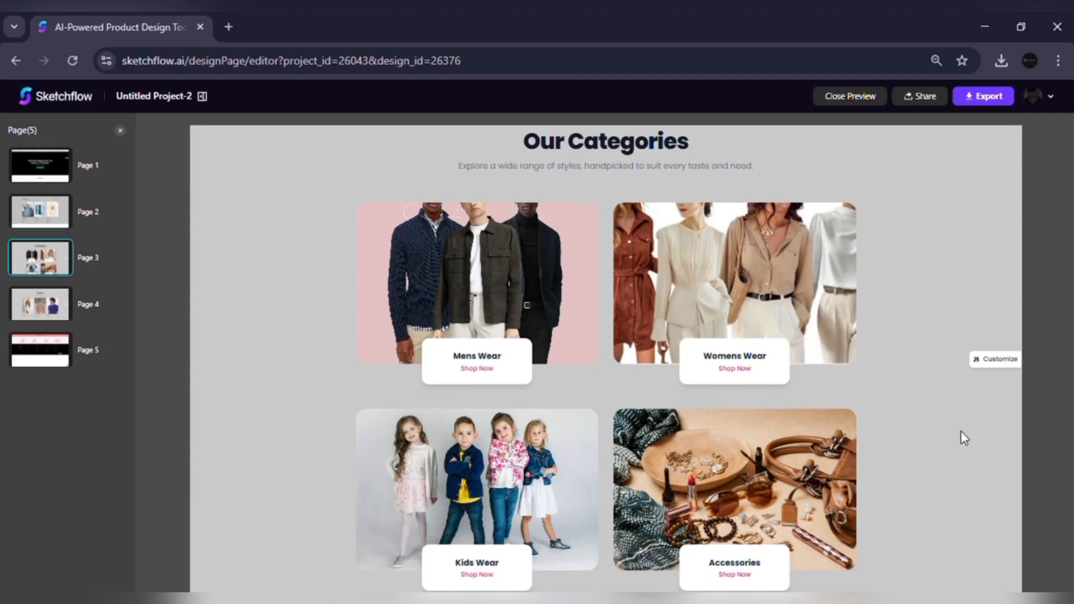
{"action": "left_click", "coordinate": [41, 350]}
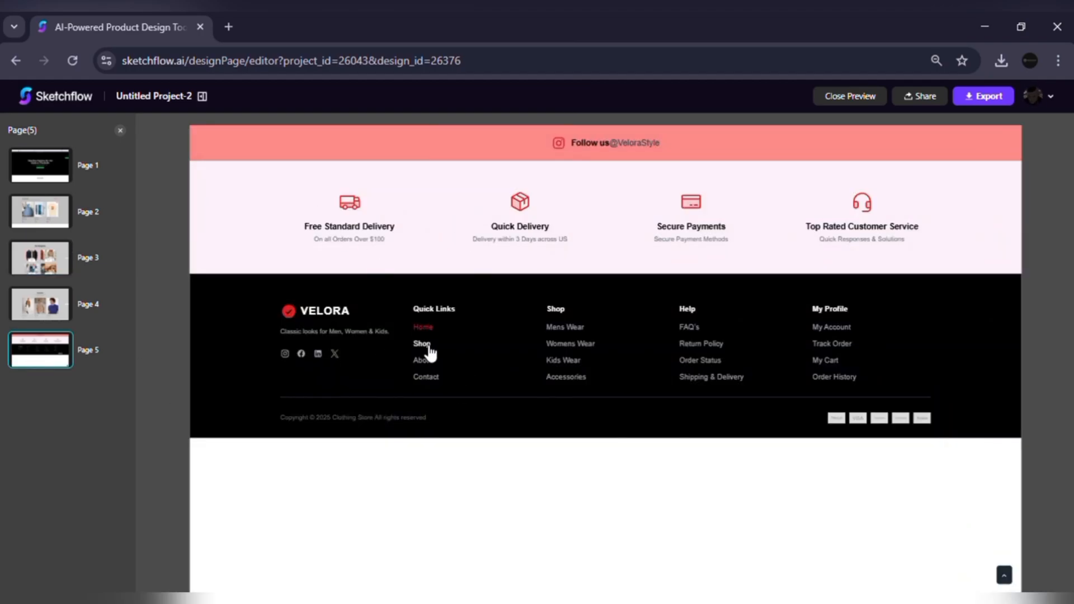
{"action": "mouse_move", "coordinate": [282, 358]}
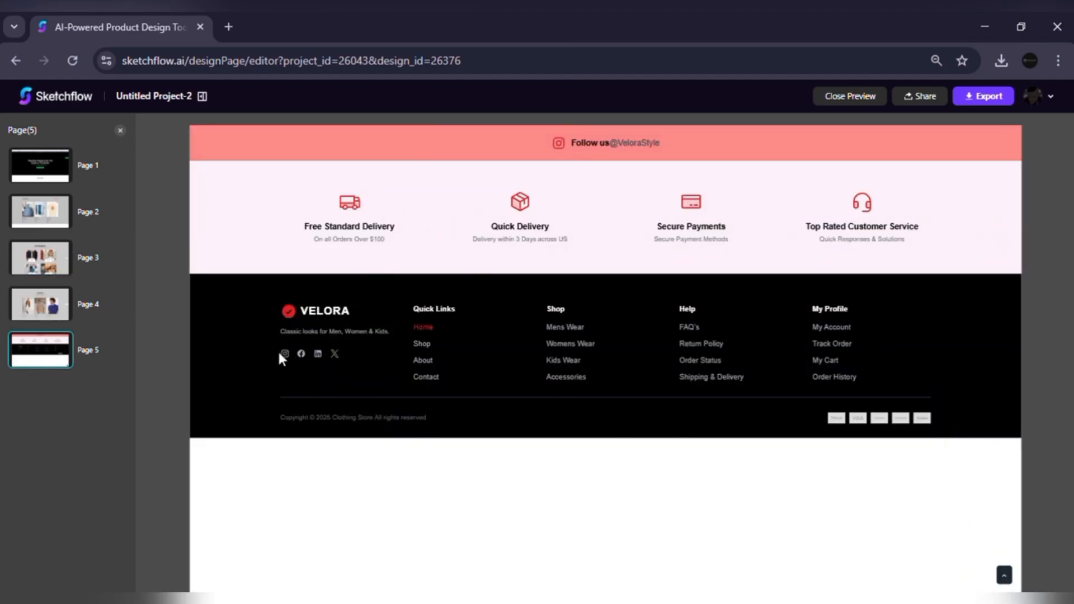
{"action": "left_click", "coordinate": [40, 165]}
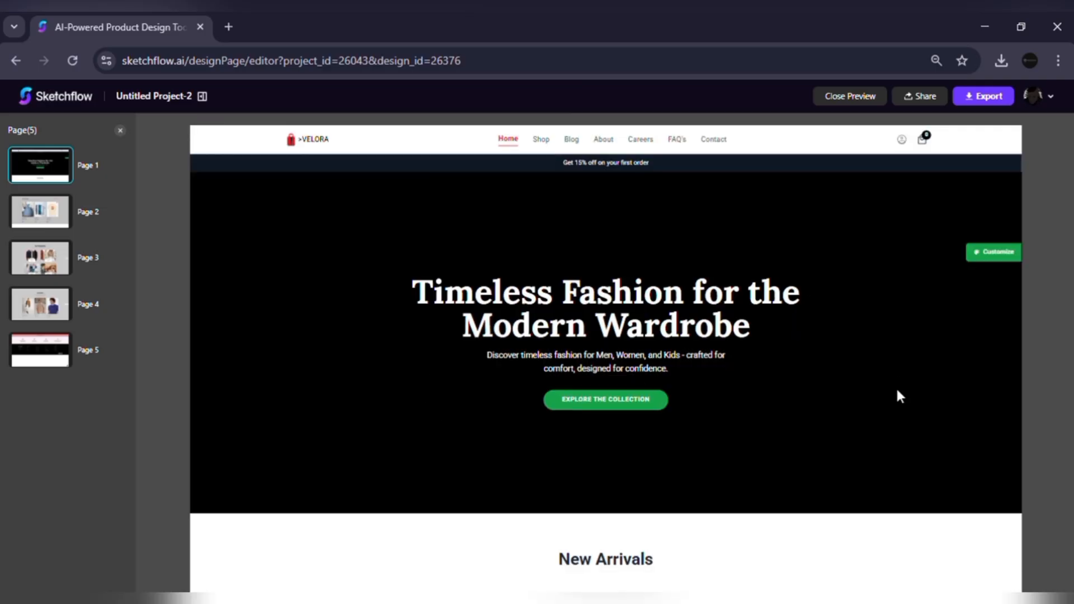
{"action": "left_click", "coordinate": [848, 96]}
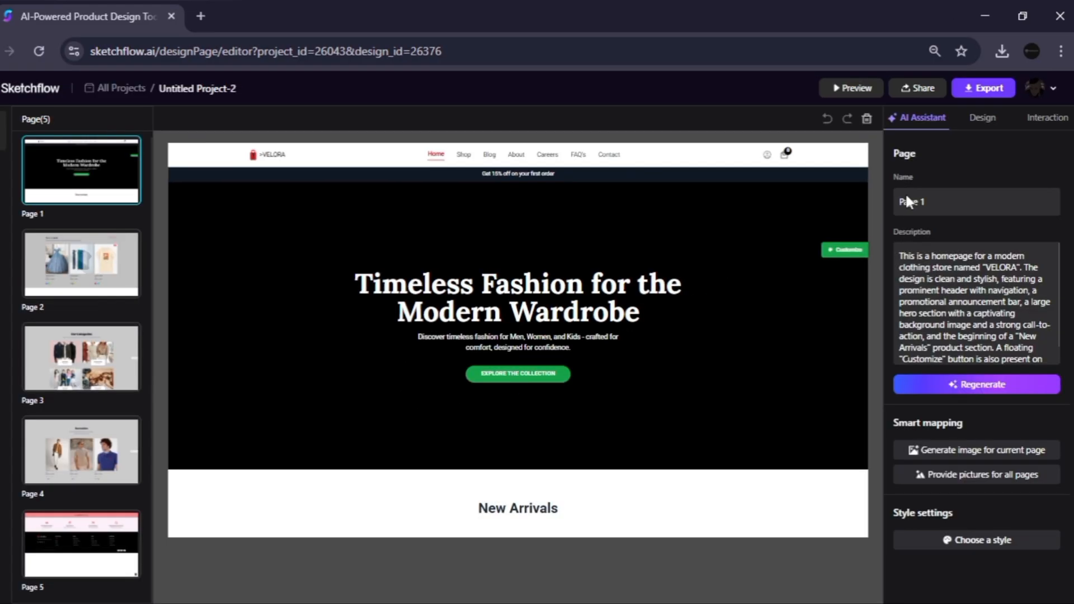
Set the export format to the Html Demo Package and bring up the project sharing options
{"action": "left_click", "coordinate": [982, 87]}
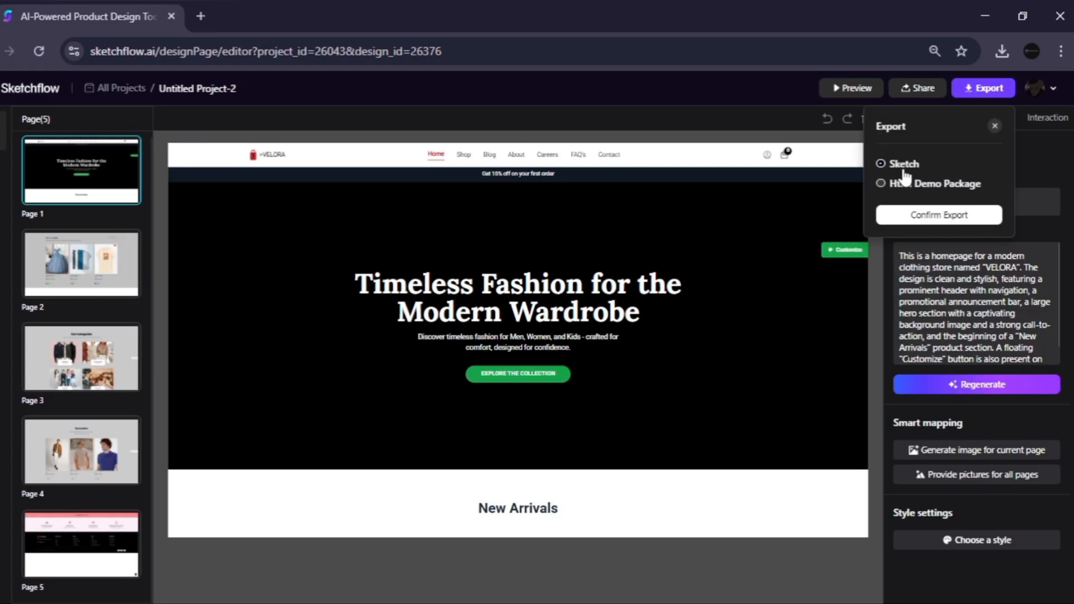
{"action": "left_click", "coordinate": [880, 183]}
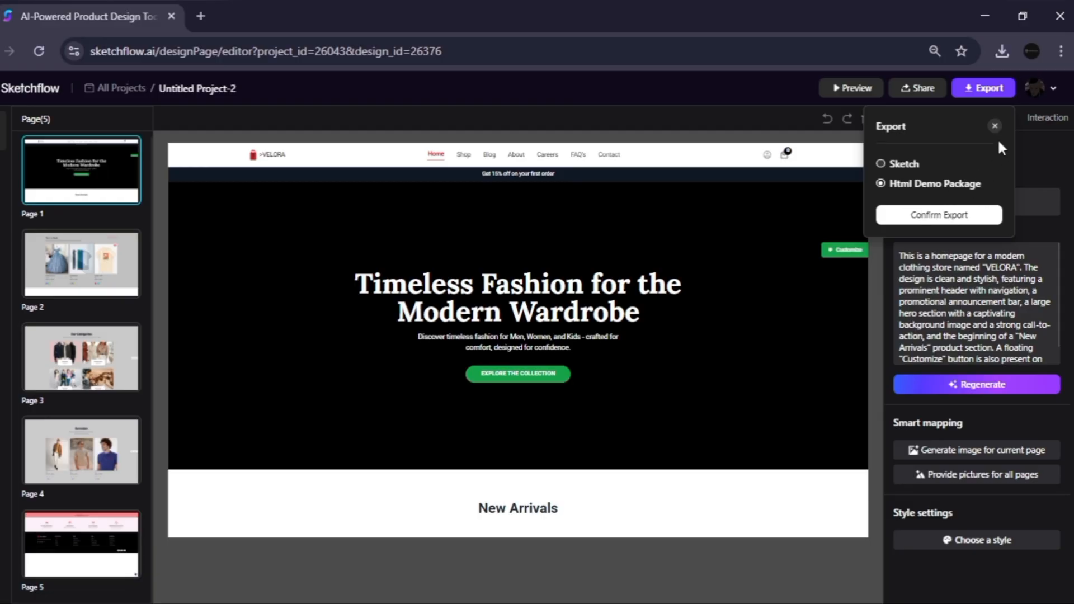
{"action": "left_click", "coordinate": [916, 87]}
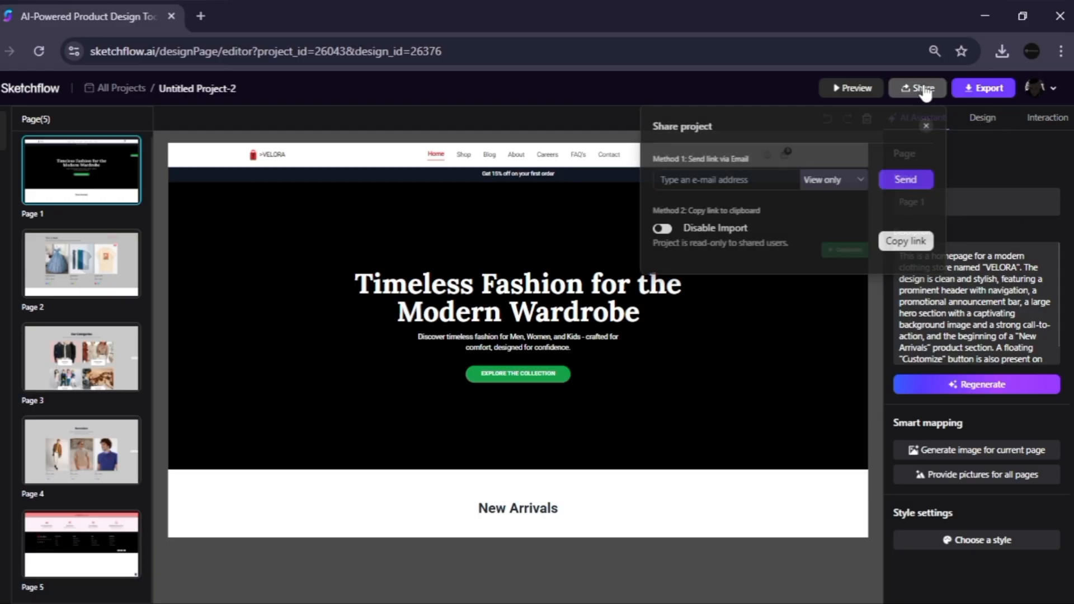
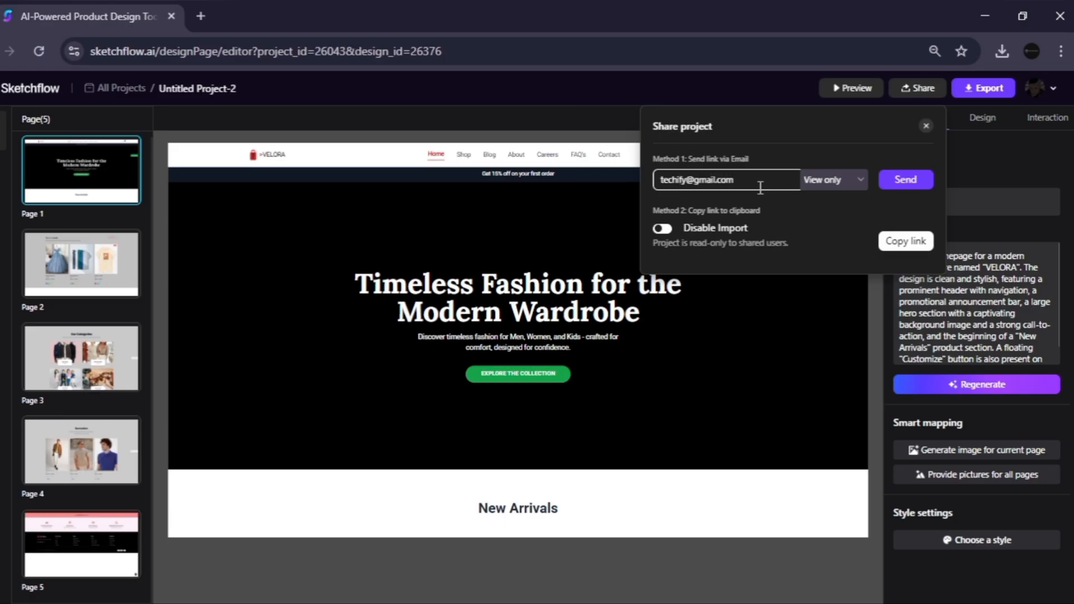
{"action": "left_click", "coordinate": [832, 179]}
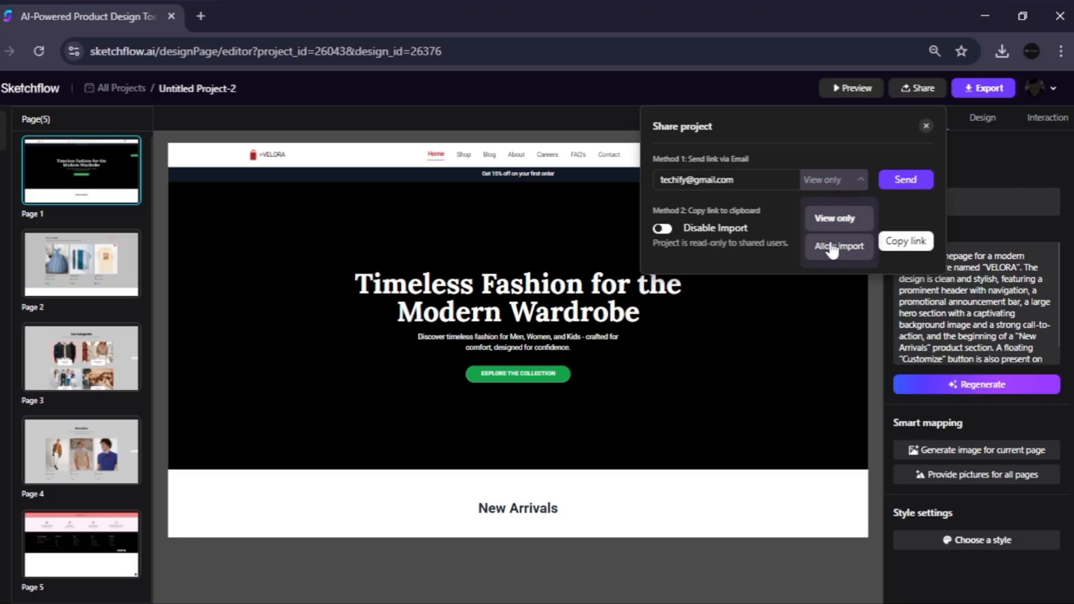
{"action": "left_click", "coordinate": [838, 246]}
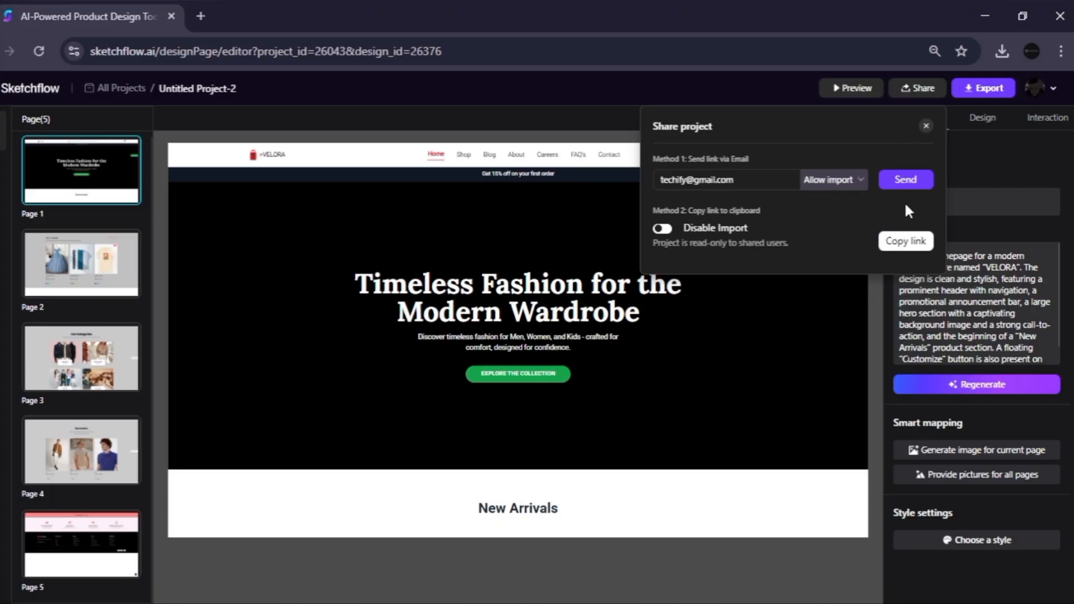
{"action": "left_click", "coordinate": [517, 296]}
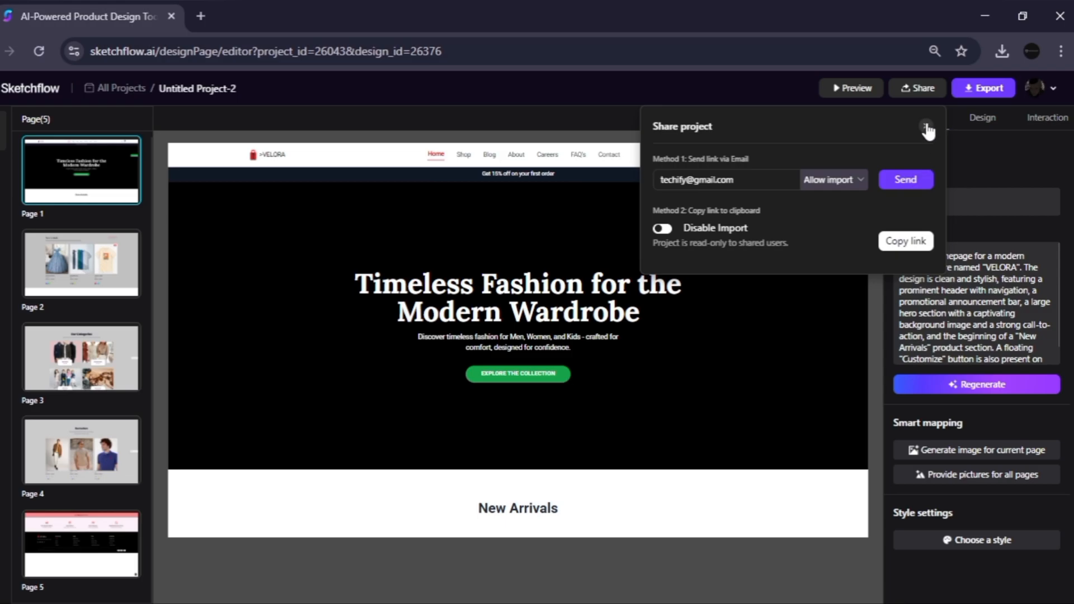
{"action": "left_click", "coordinate": [926, 129]}
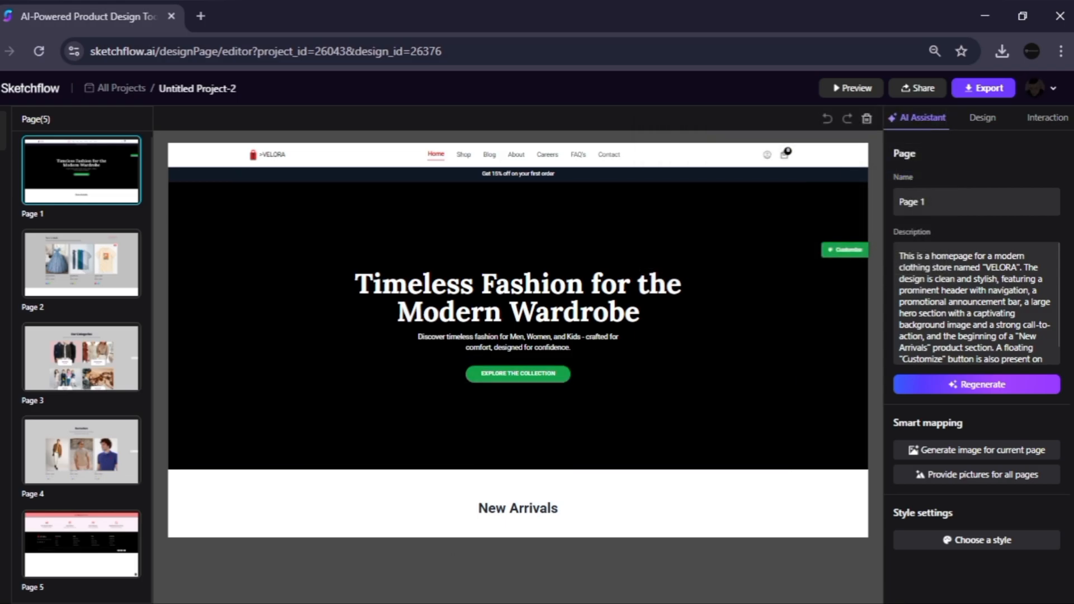
Preview the prototype through the Bestsellers, Home, second and footer pages, then return to editing
{"action": "left_click", "coordinate": [850, 87]}
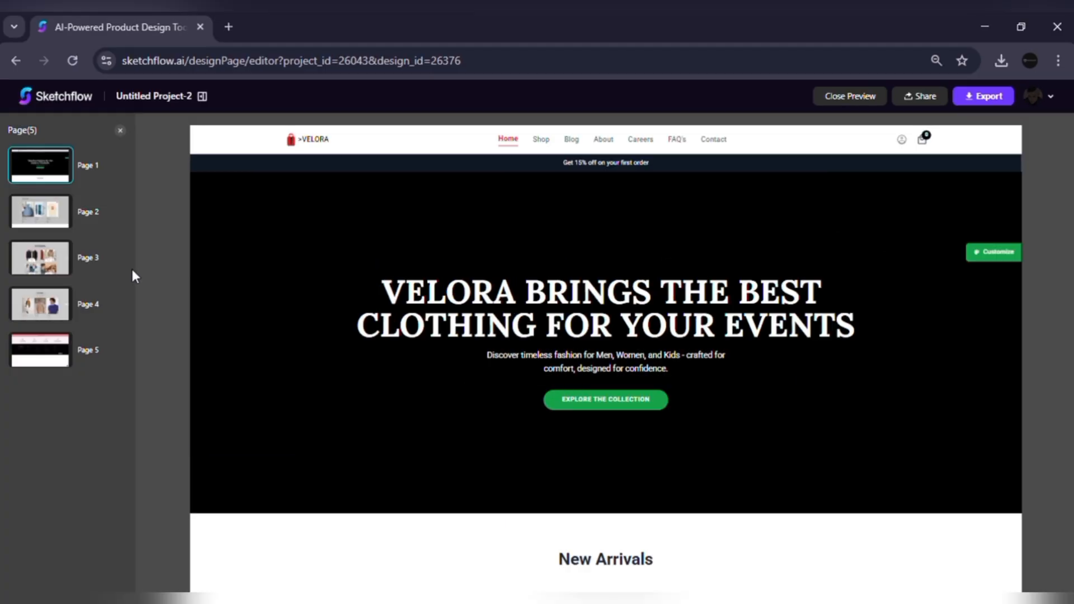
{"action": "left_click", "coordinate": [41, 303]}
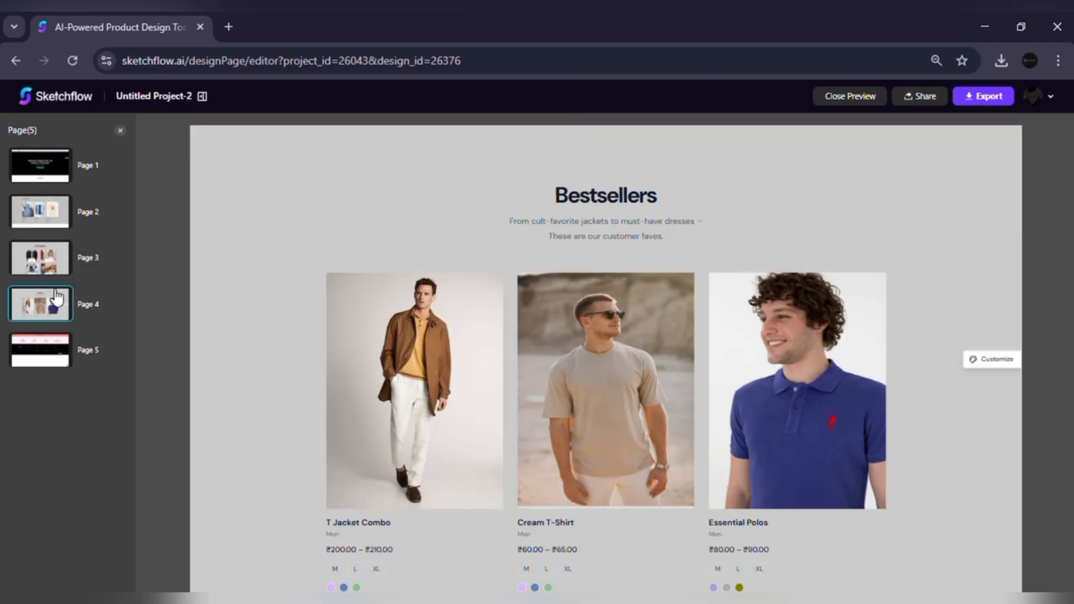
{"action": "left_click", "coordinate": [40, 164]}
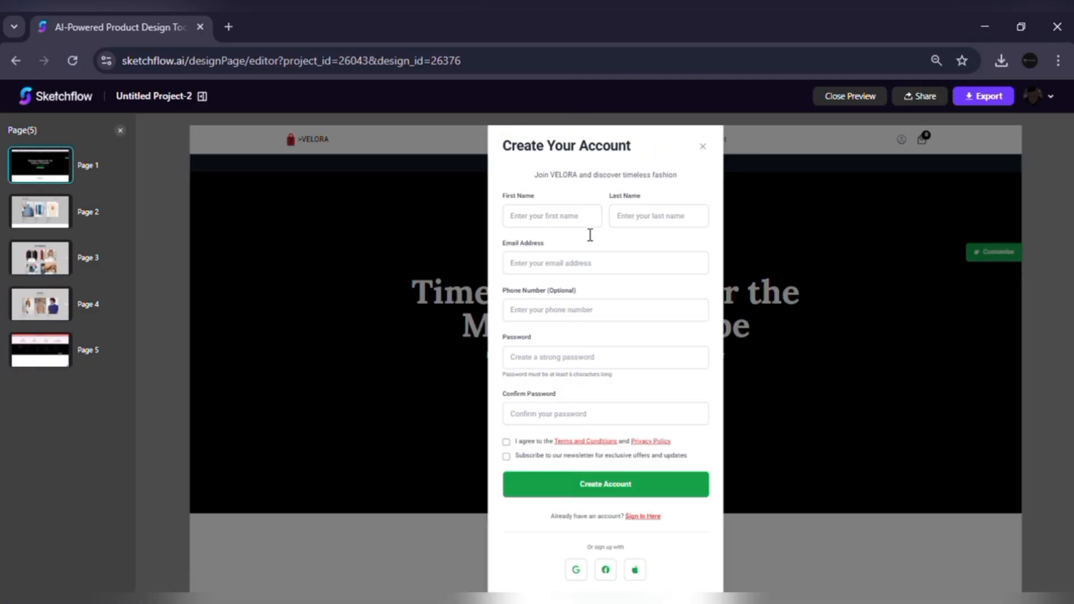
{"action": "left_click", "coordinate": [40, 211]}
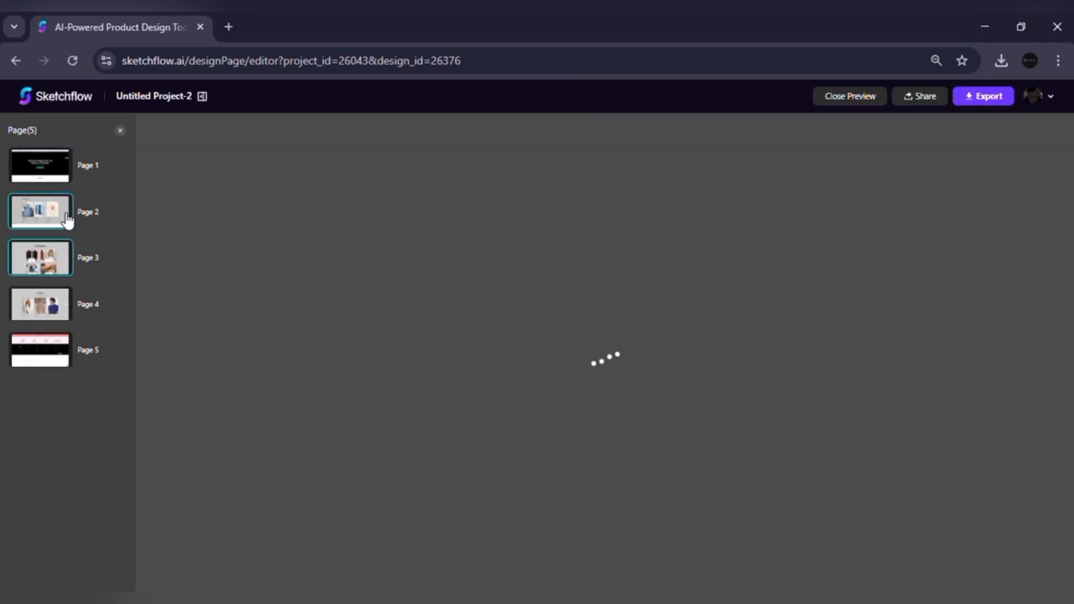
{"action": "left_click", "coordinate": [41, 349]}
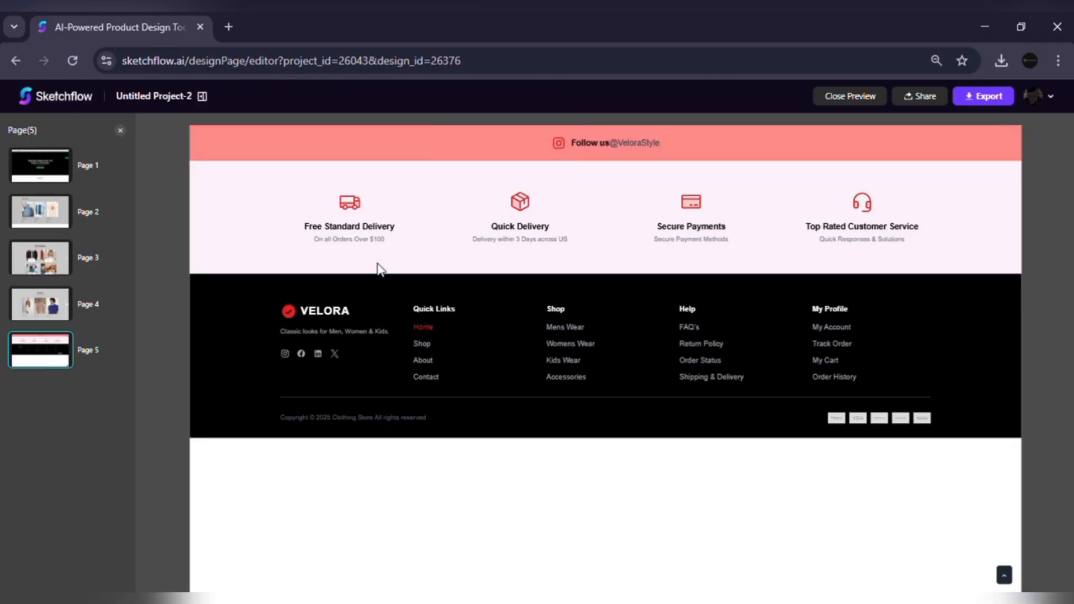
{"action": "left_click", "coordinate": [849, 96]}
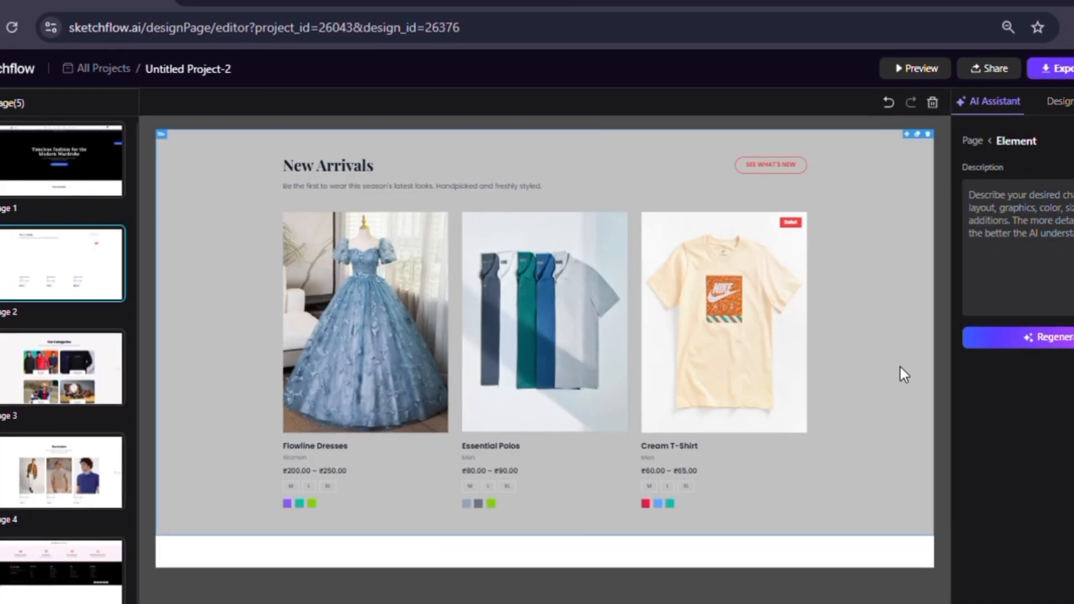
Return to Page 1 and select the hero section to show its dimension and spacing settings
{"action": "left_click", "coordinate": [74, 562]}
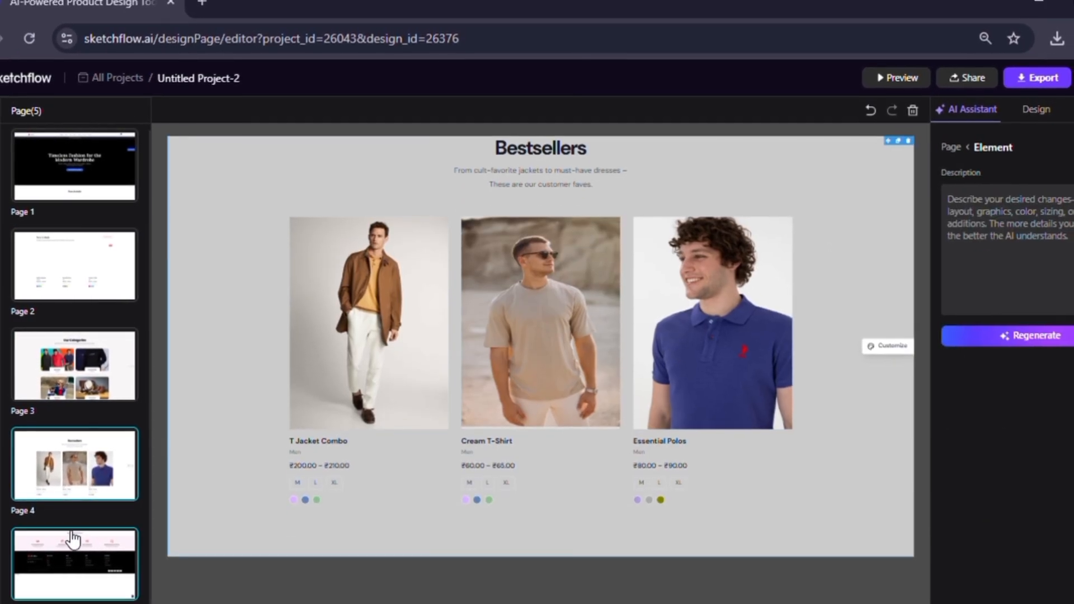
{"action": "left_click", "coordinate": [74, 165]}
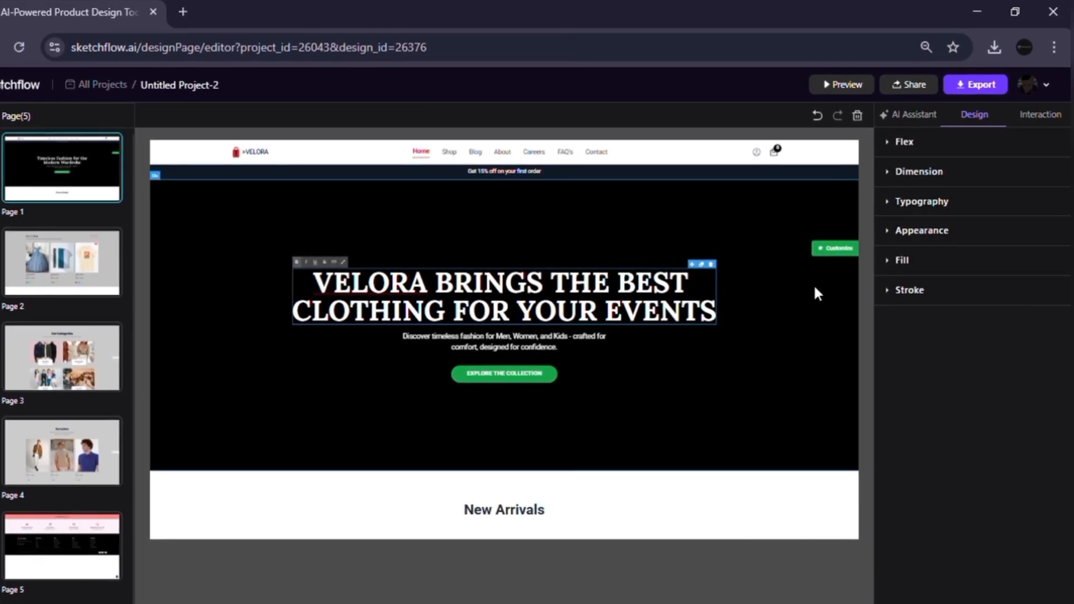
{"action": "left_click", "coordinate": [917, 171]}
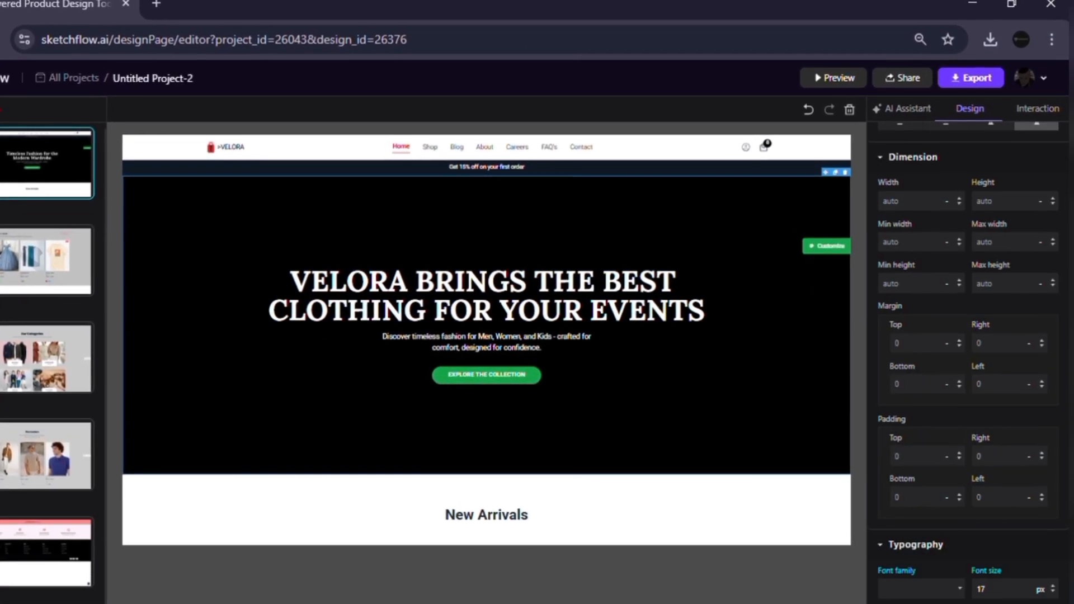